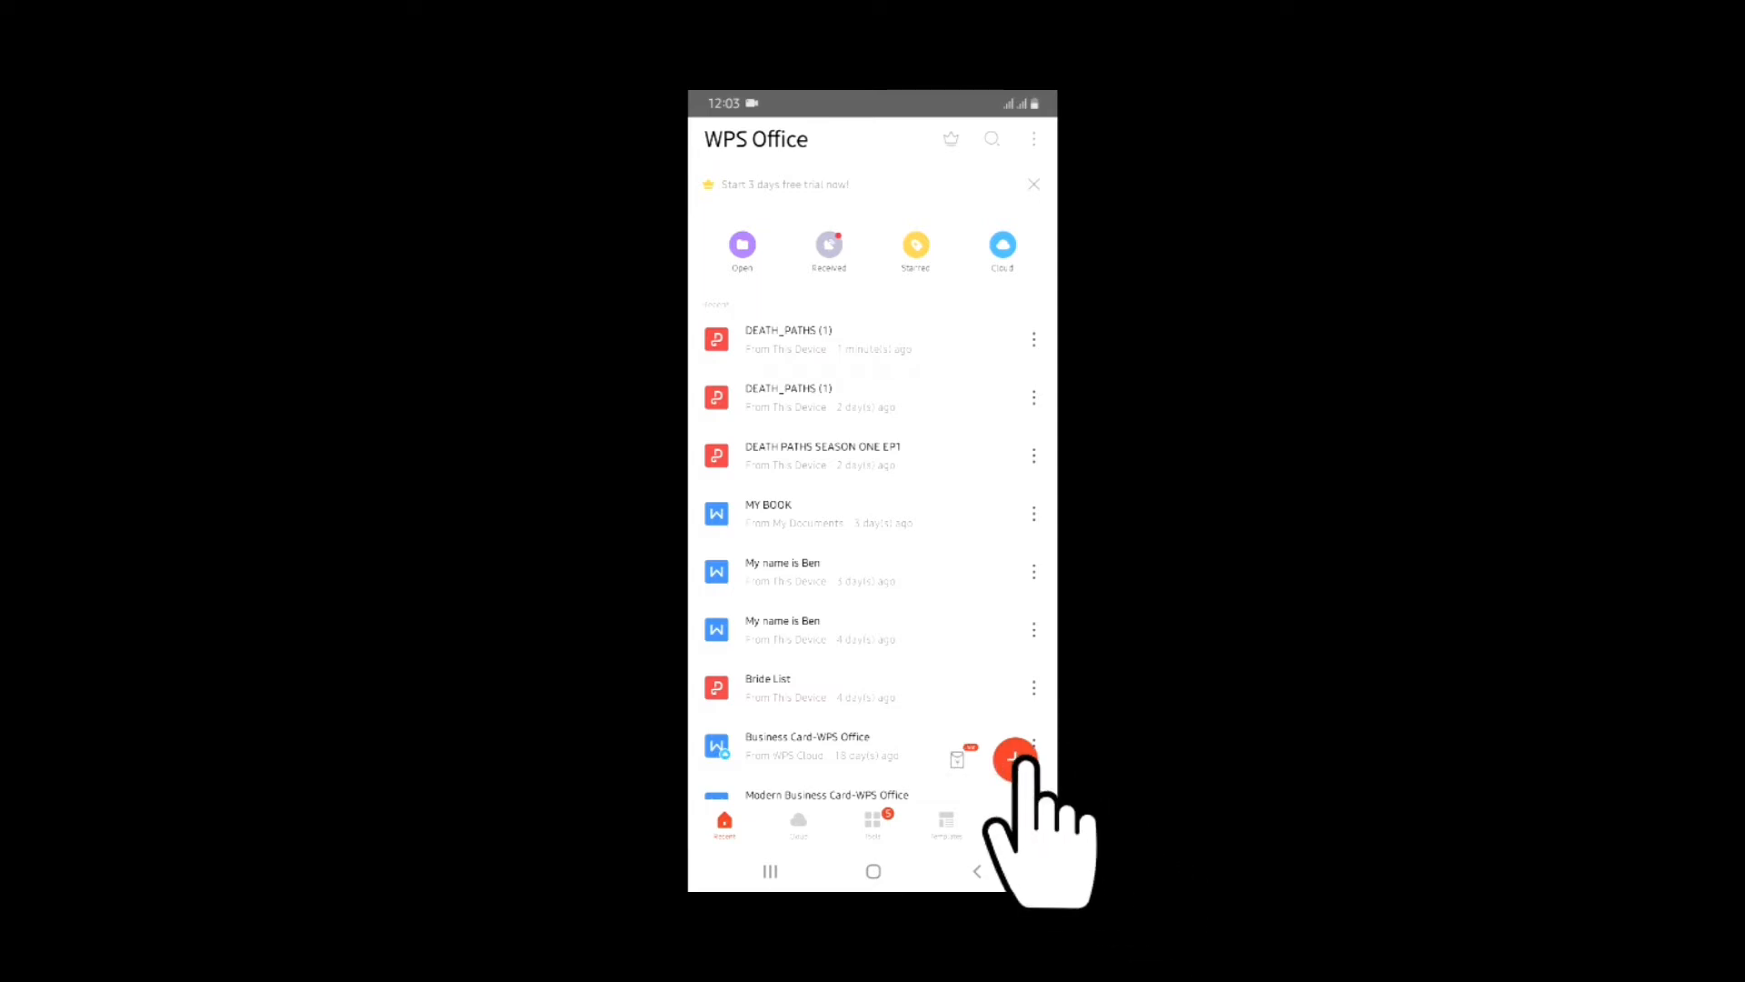
- Choose to create a new Document from the + menu
left_click(1012, 761)
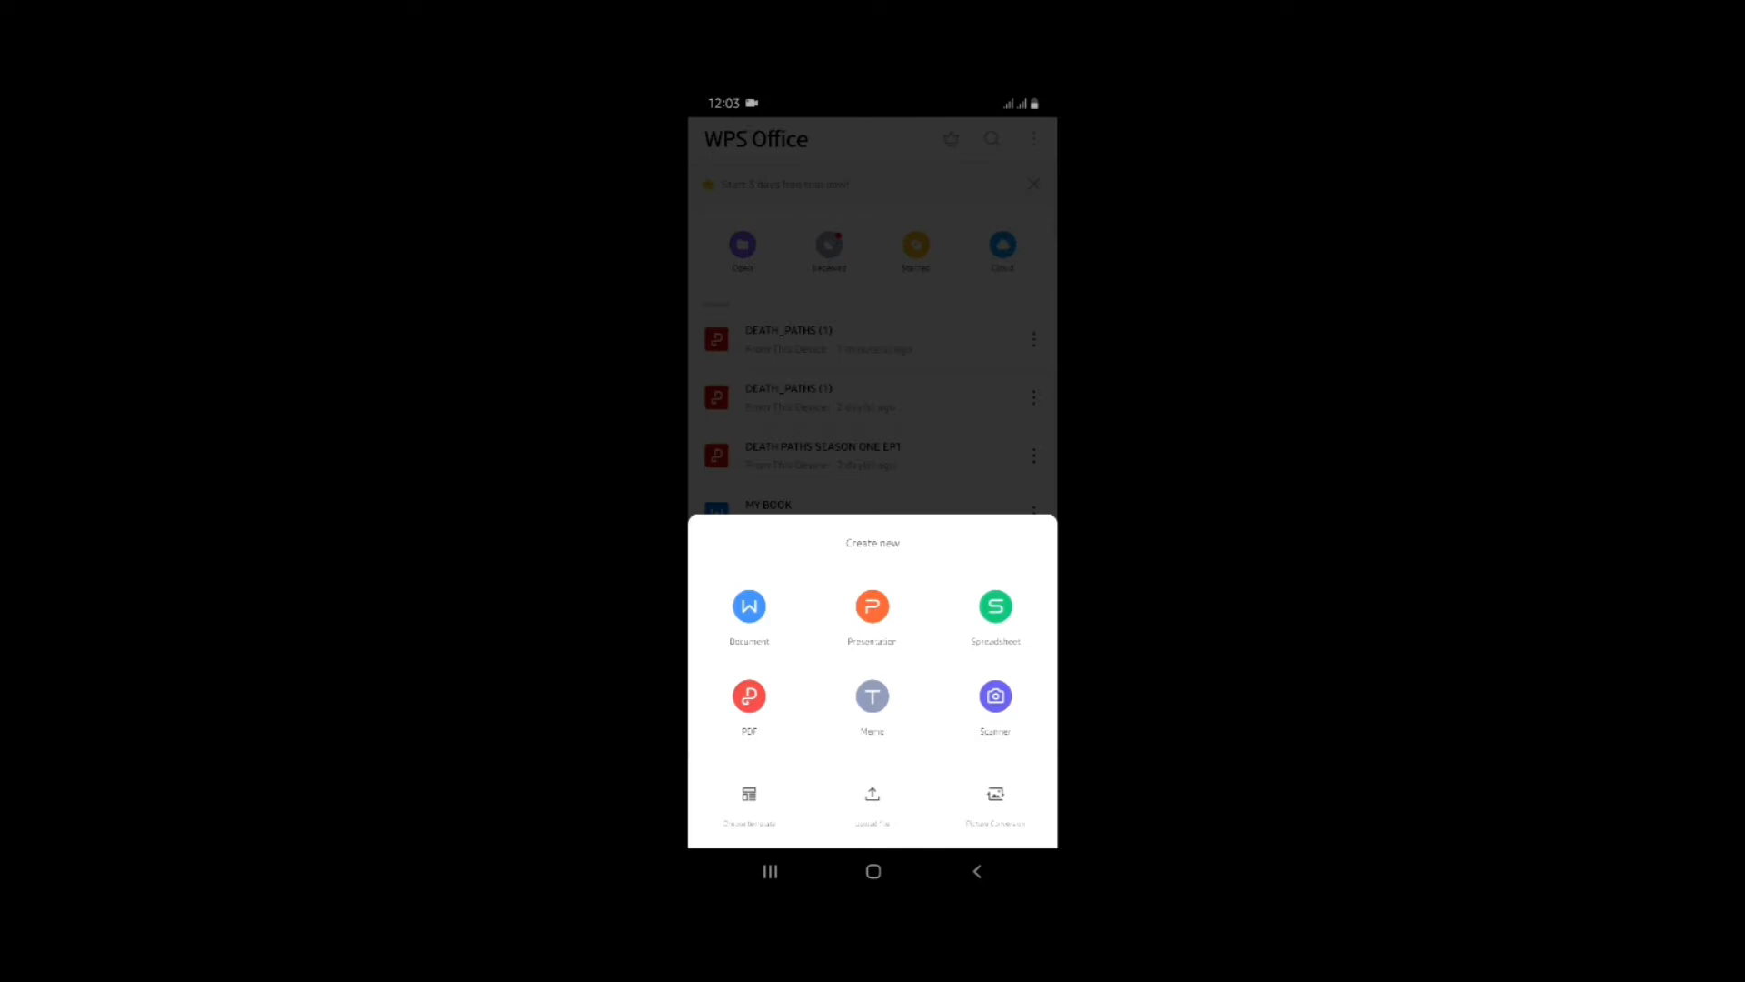
left_click(749, 608)
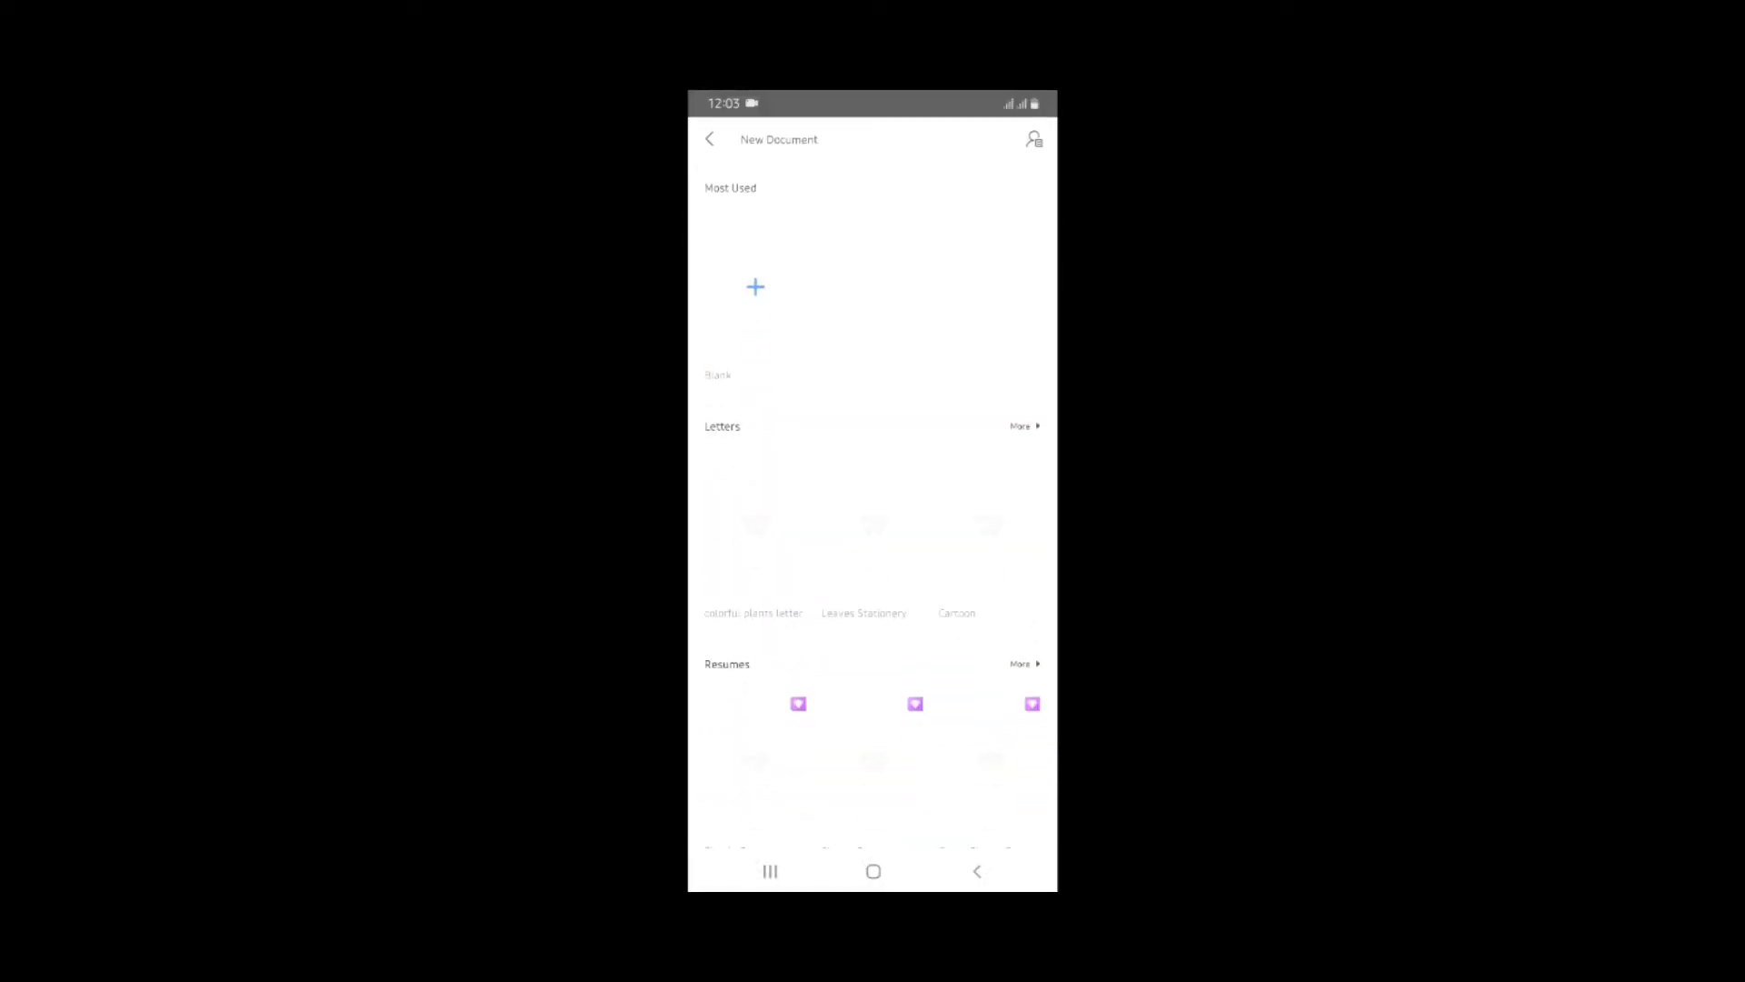
- Start a Blank document, type the home country and city sentence, and begin a new line
left_click(754, 286)
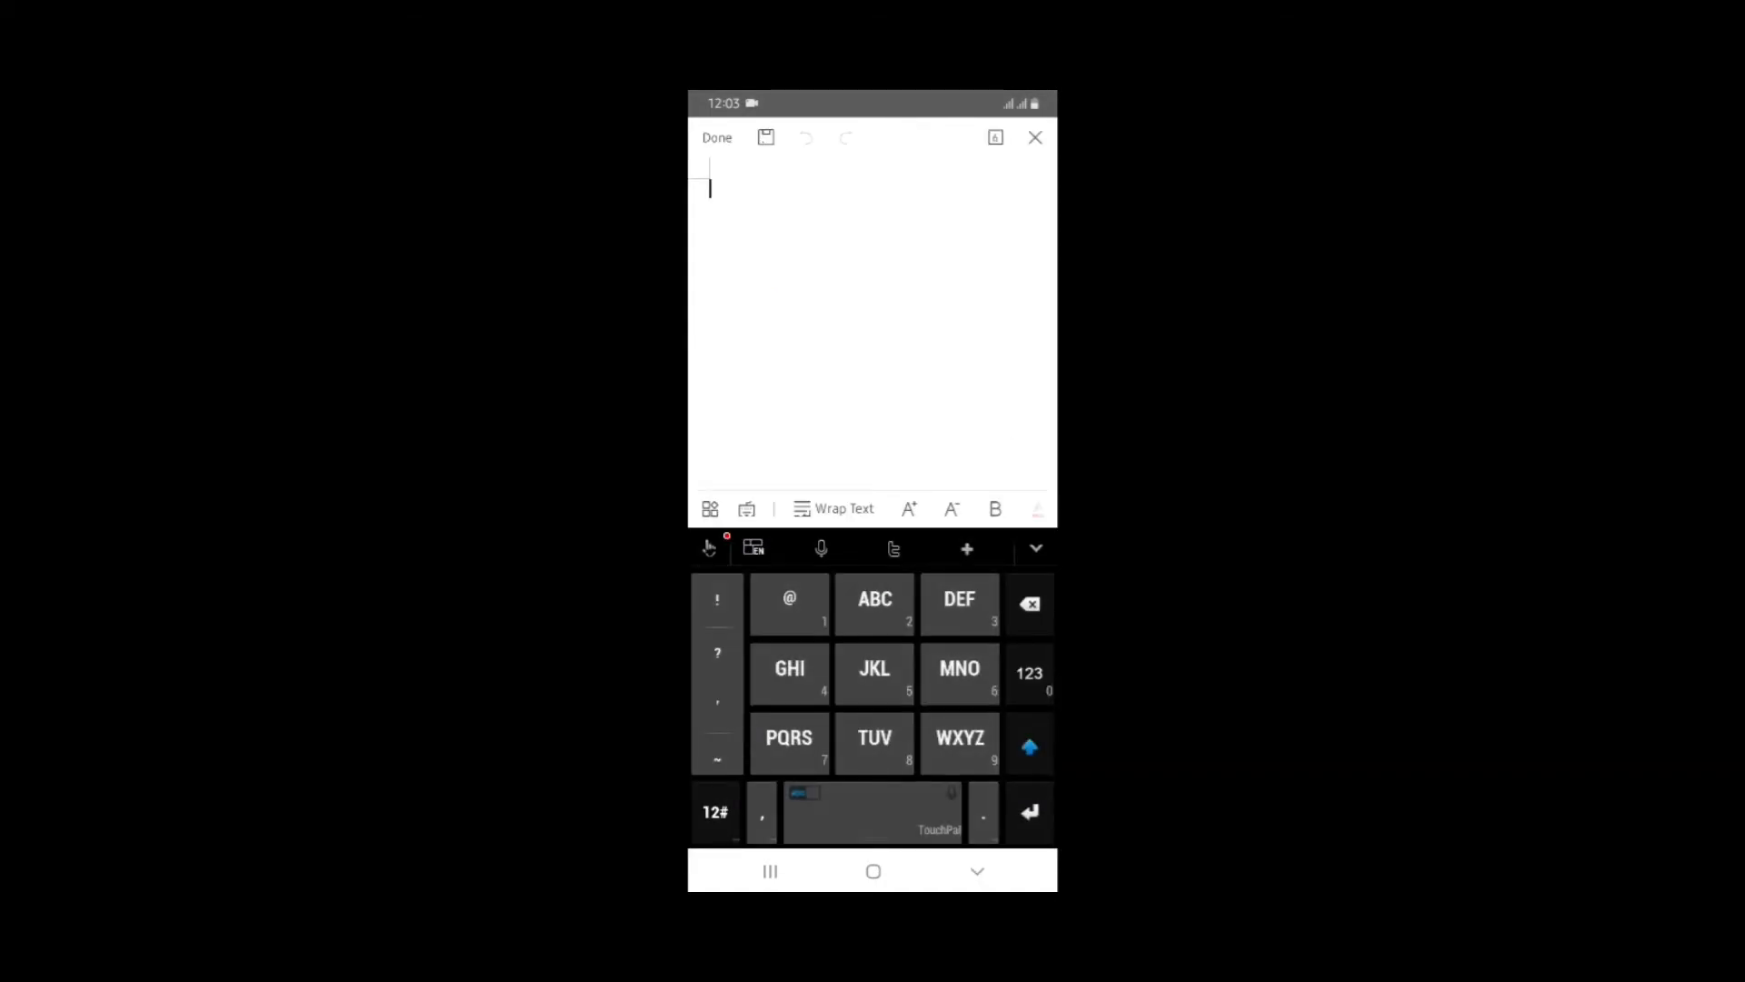
left_click(958, 673)
type("My name is")
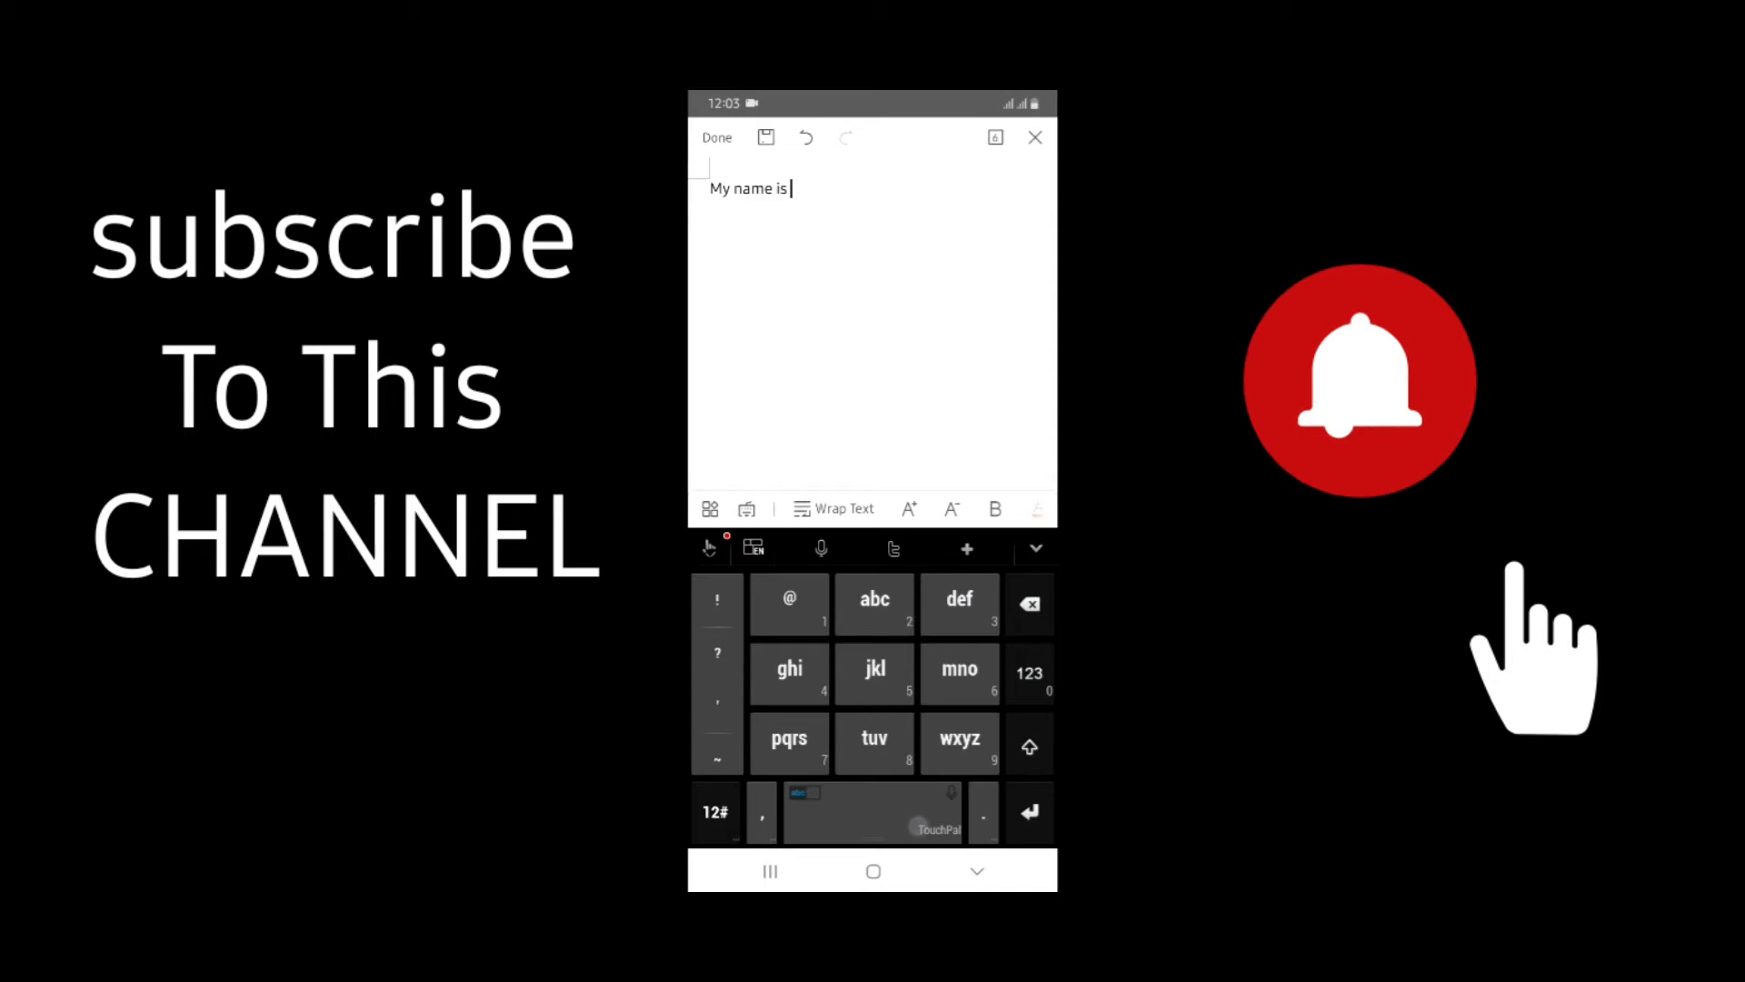
type("CEO")
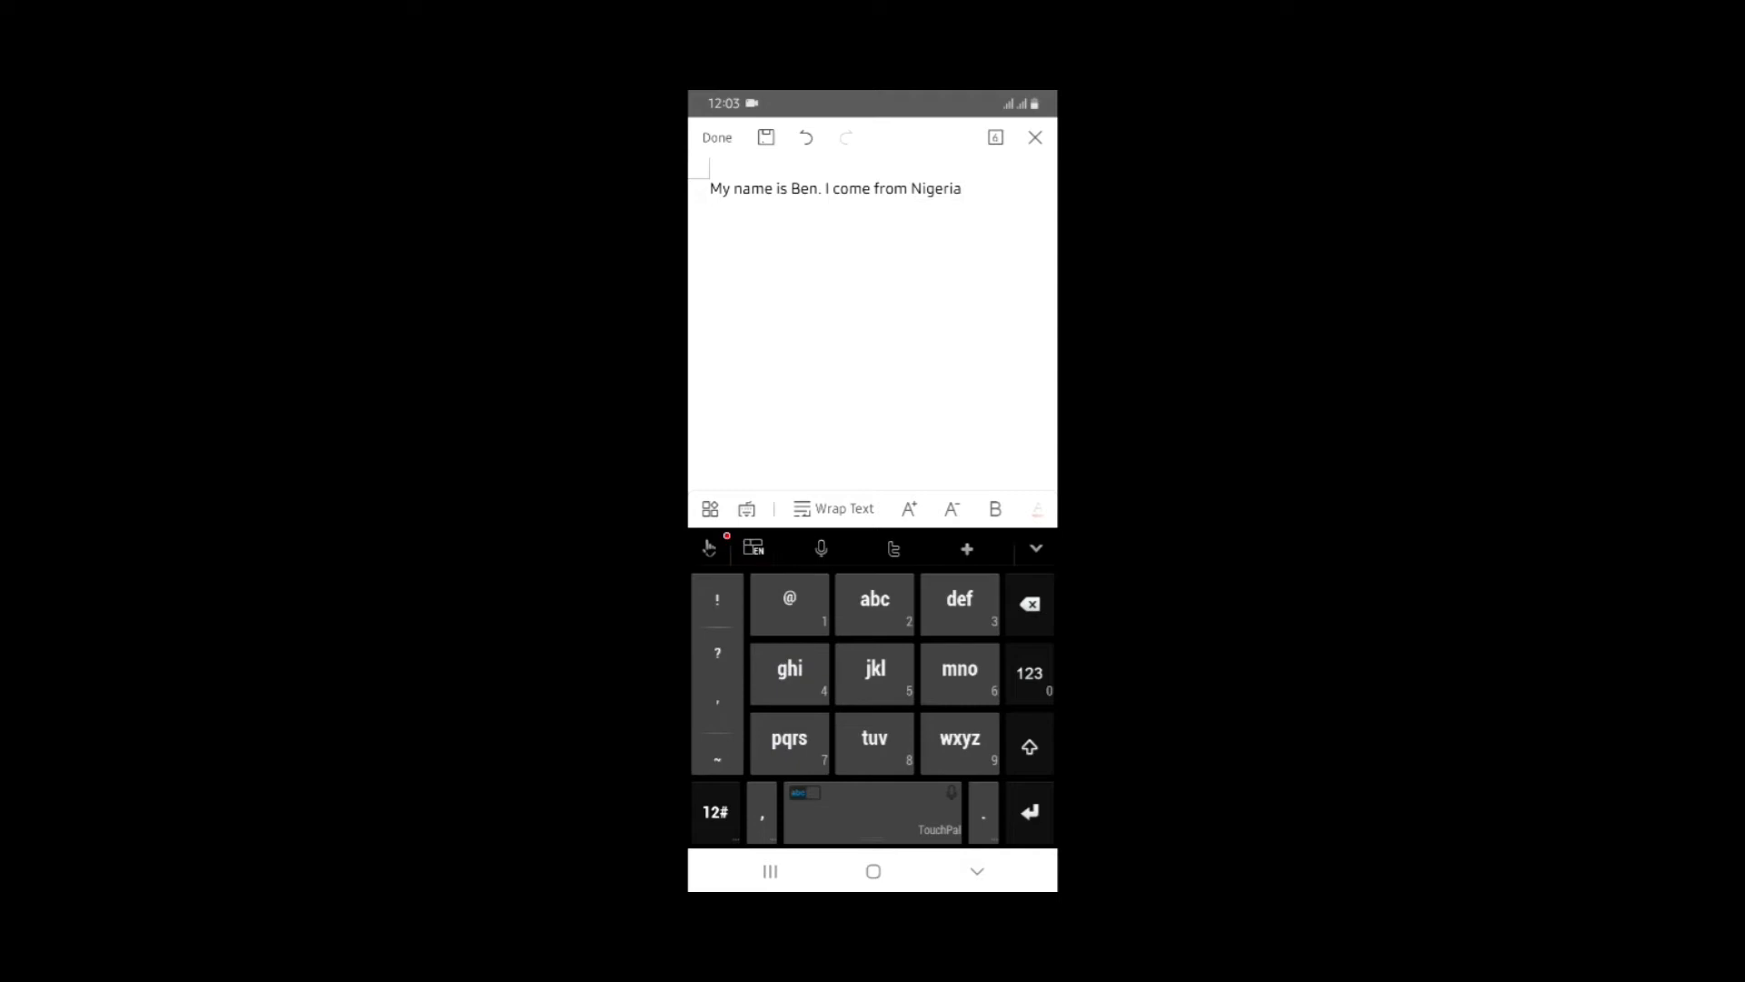
left_click(875, 743)
type(" and my city is Iba")
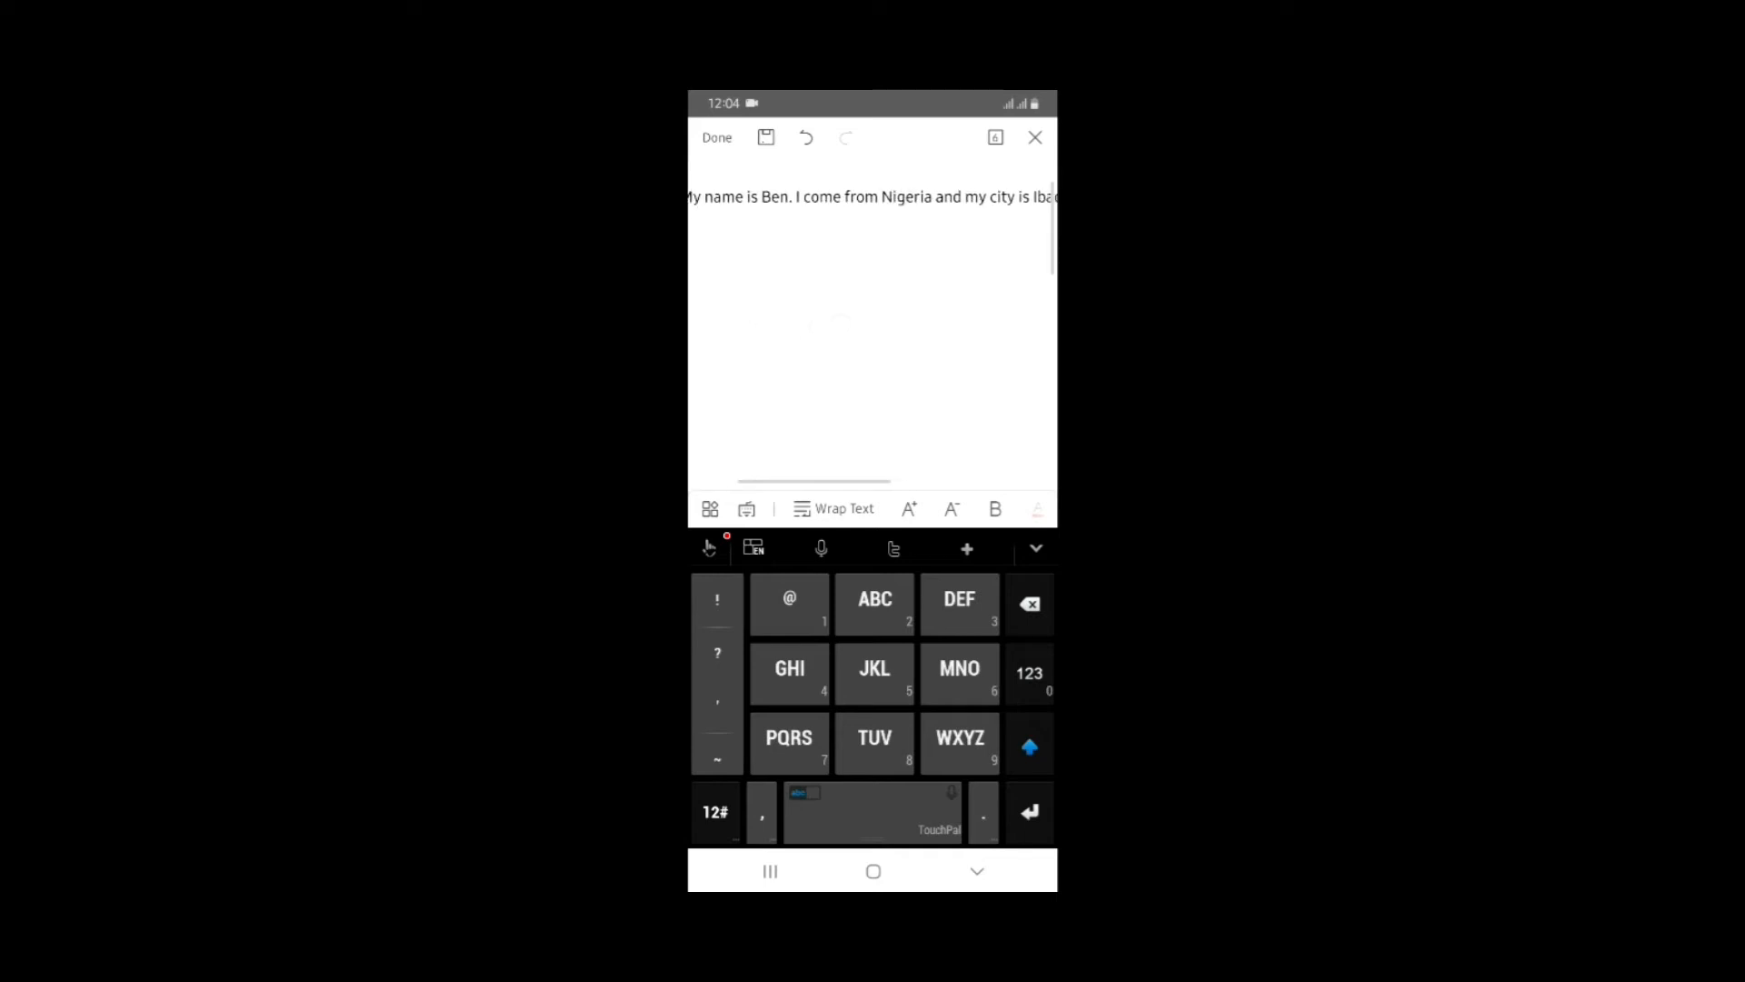
key("enter")
type("The name of my best movie is kid")
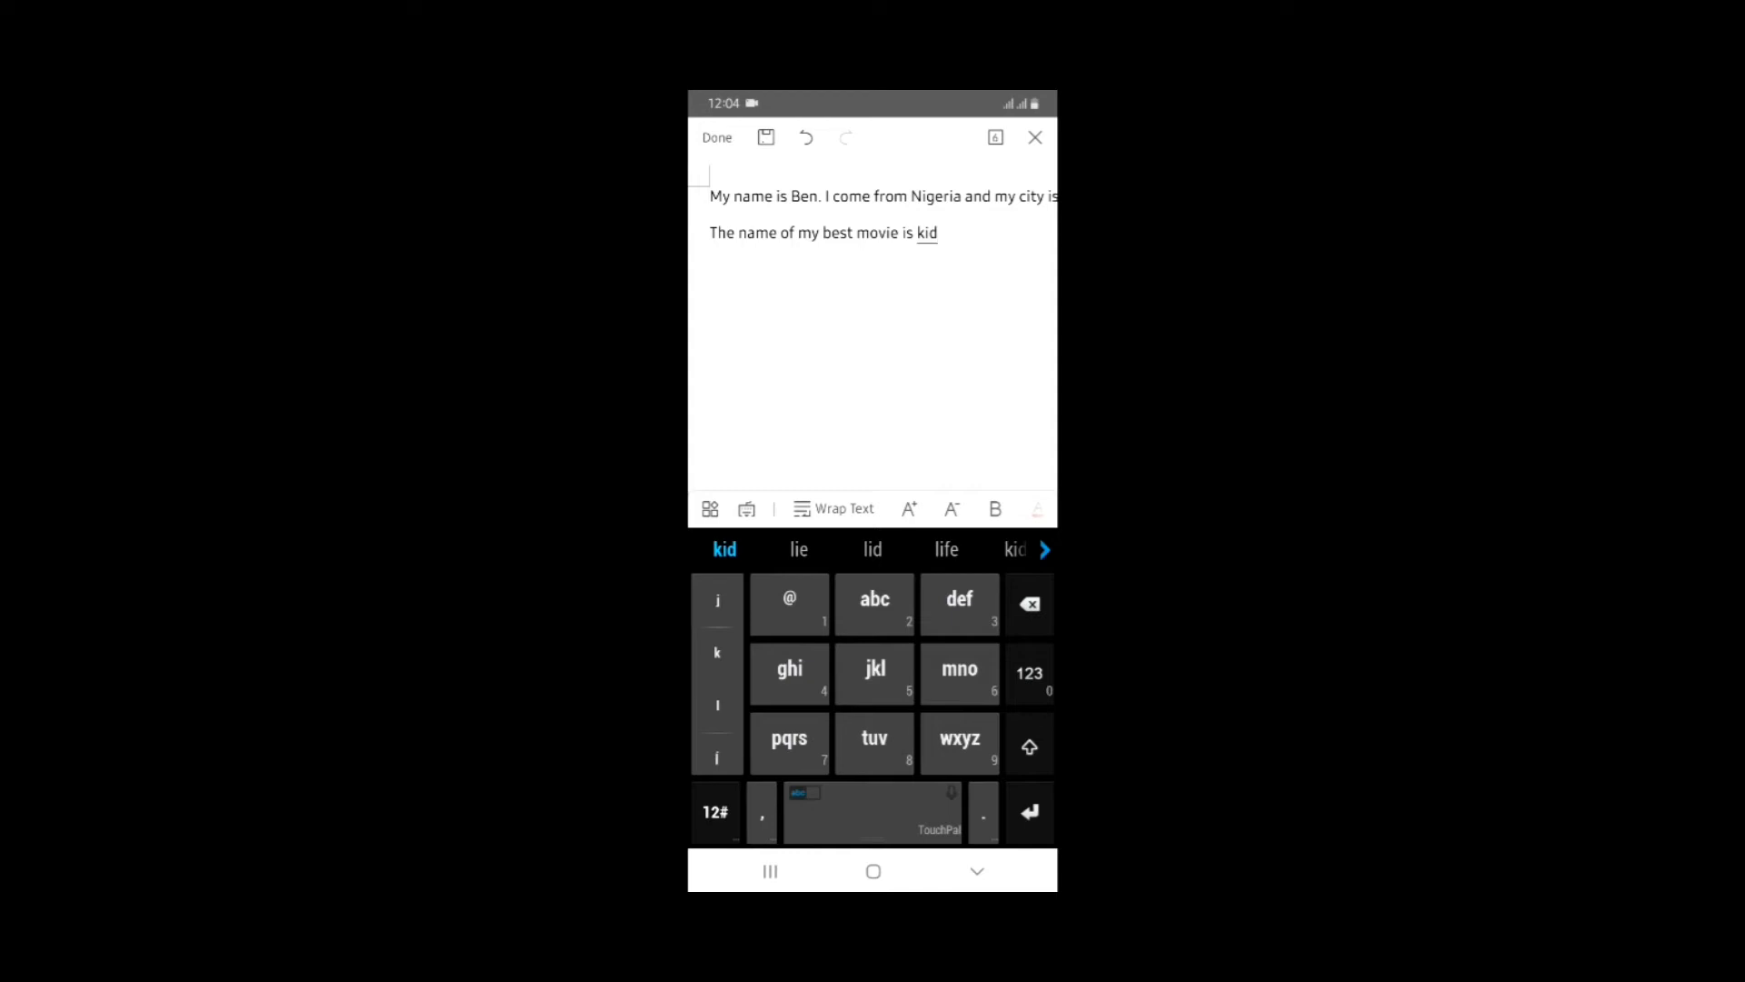
- Correct the movie name to kgf and finish the line about wanting to visit India
left_click(717, 707)
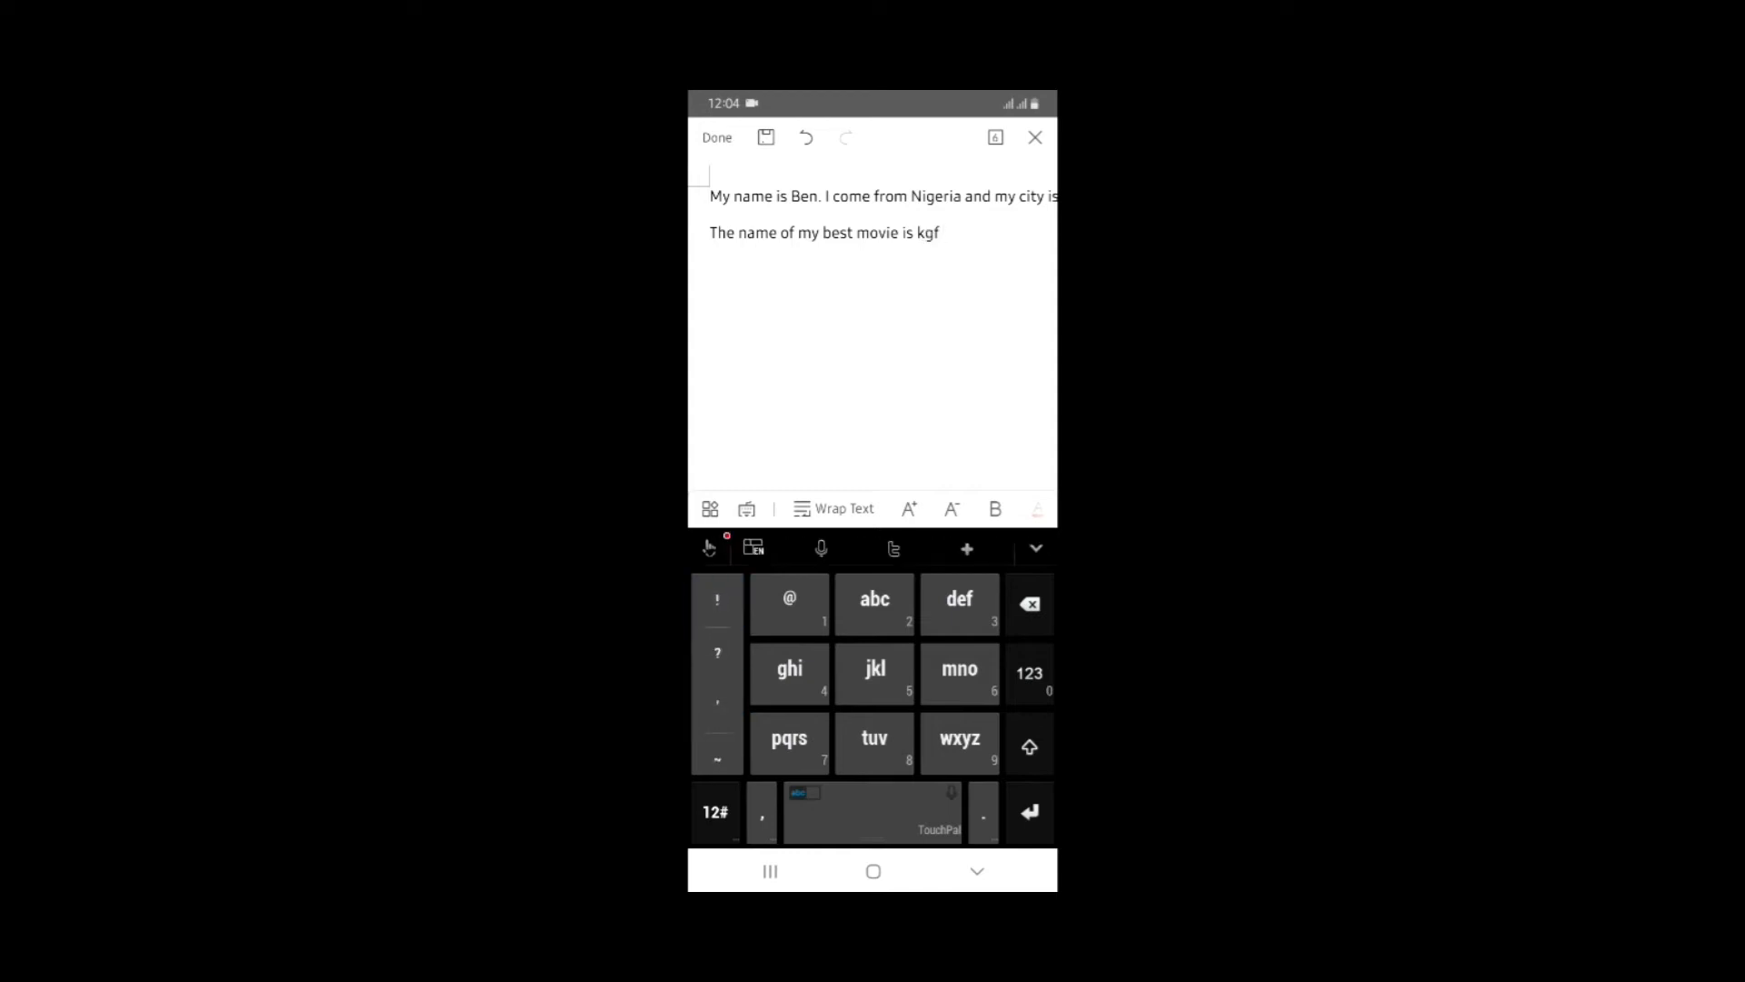
left_click(873, 811)
type(". I will like to")
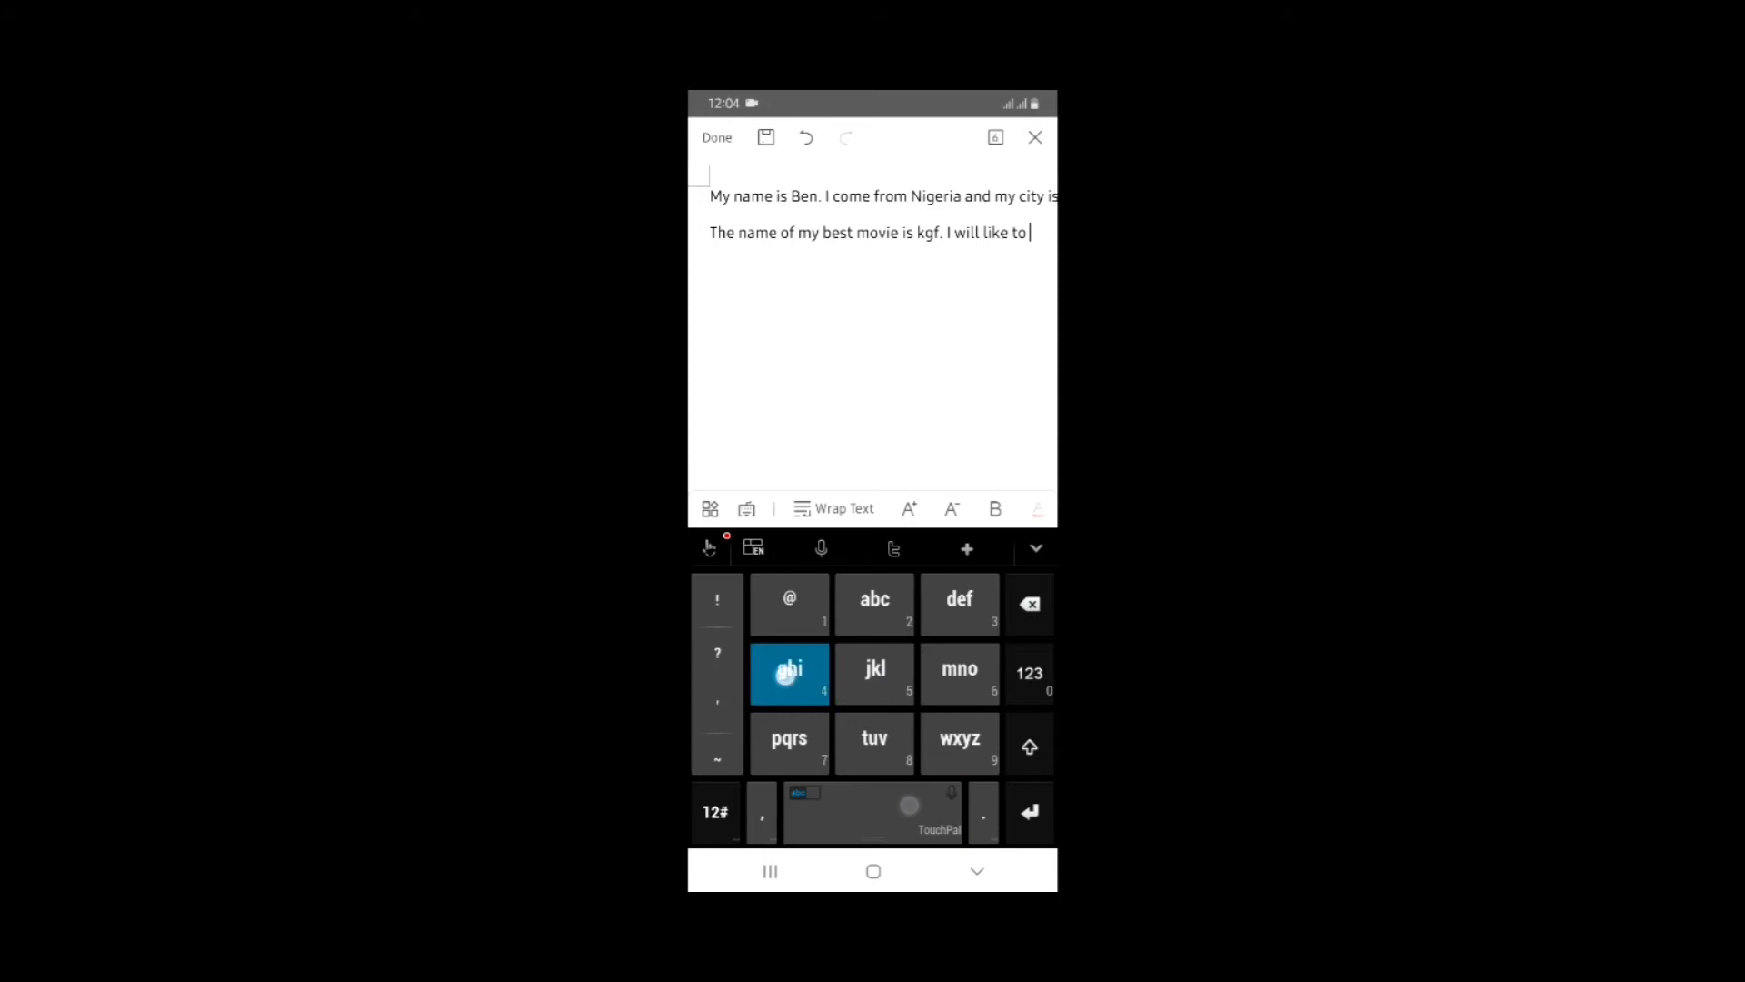
left_click(789, 674)
type(" go to India")
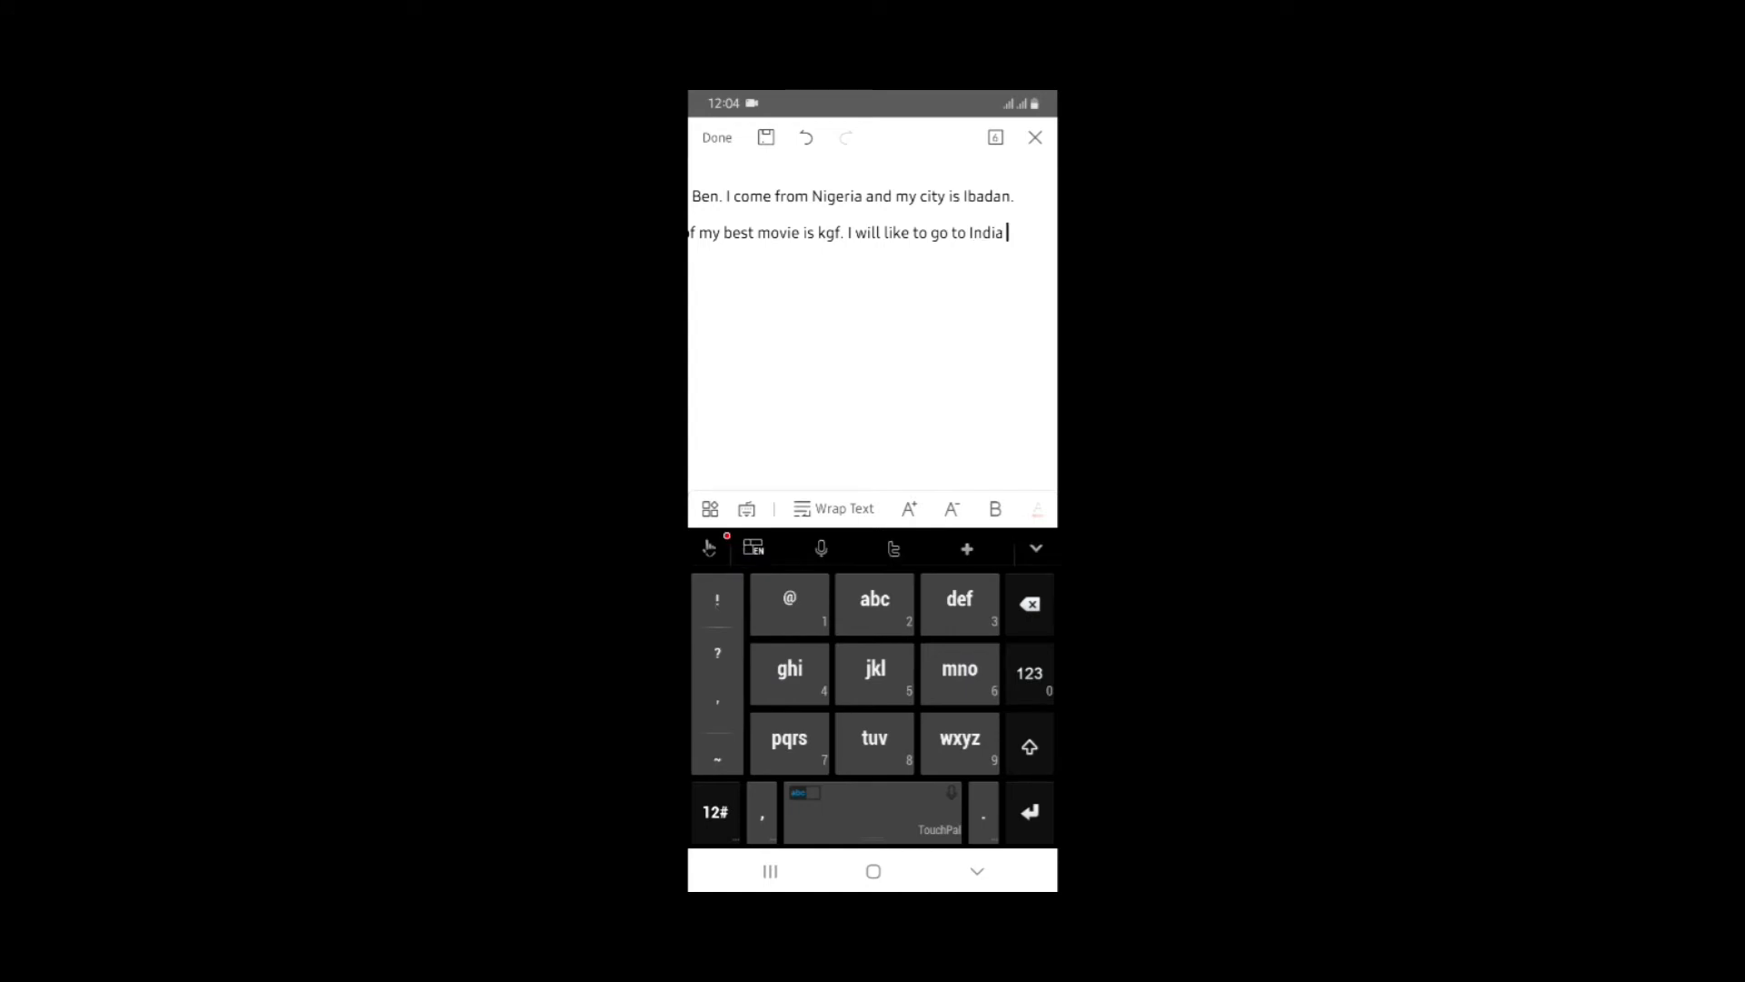
type("for")
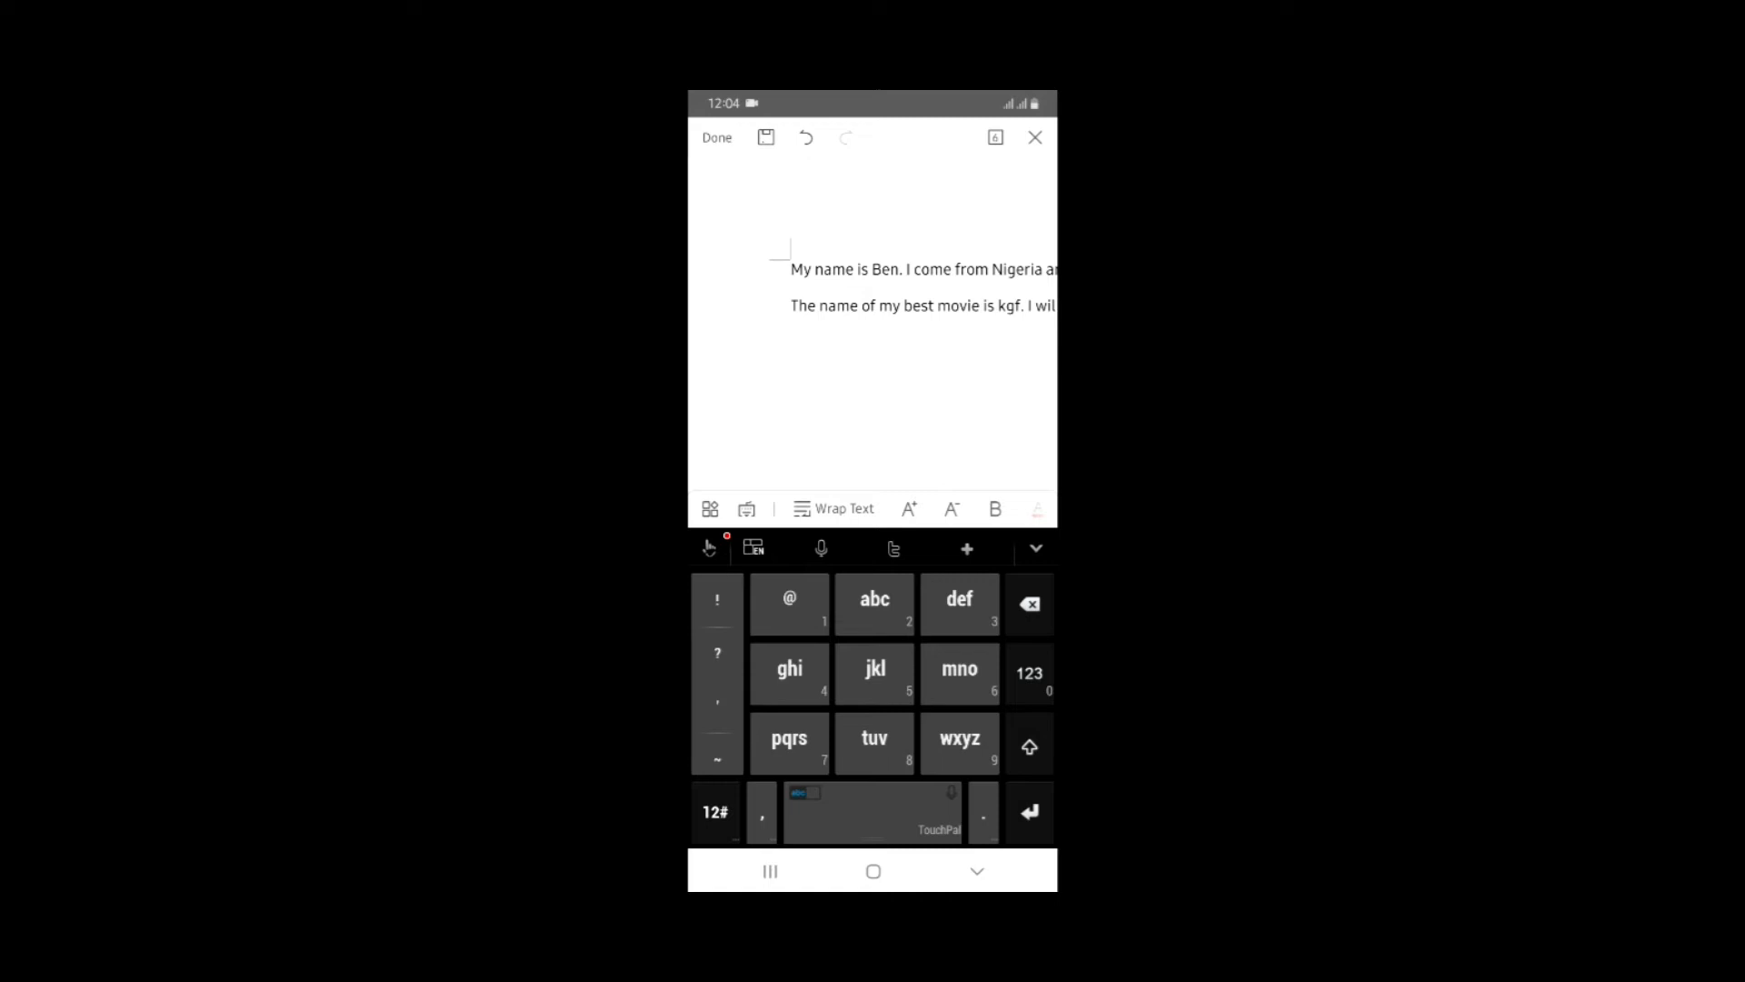
- Type the heading 'Composition' above the first line and select the word
left_click(1027, 746)
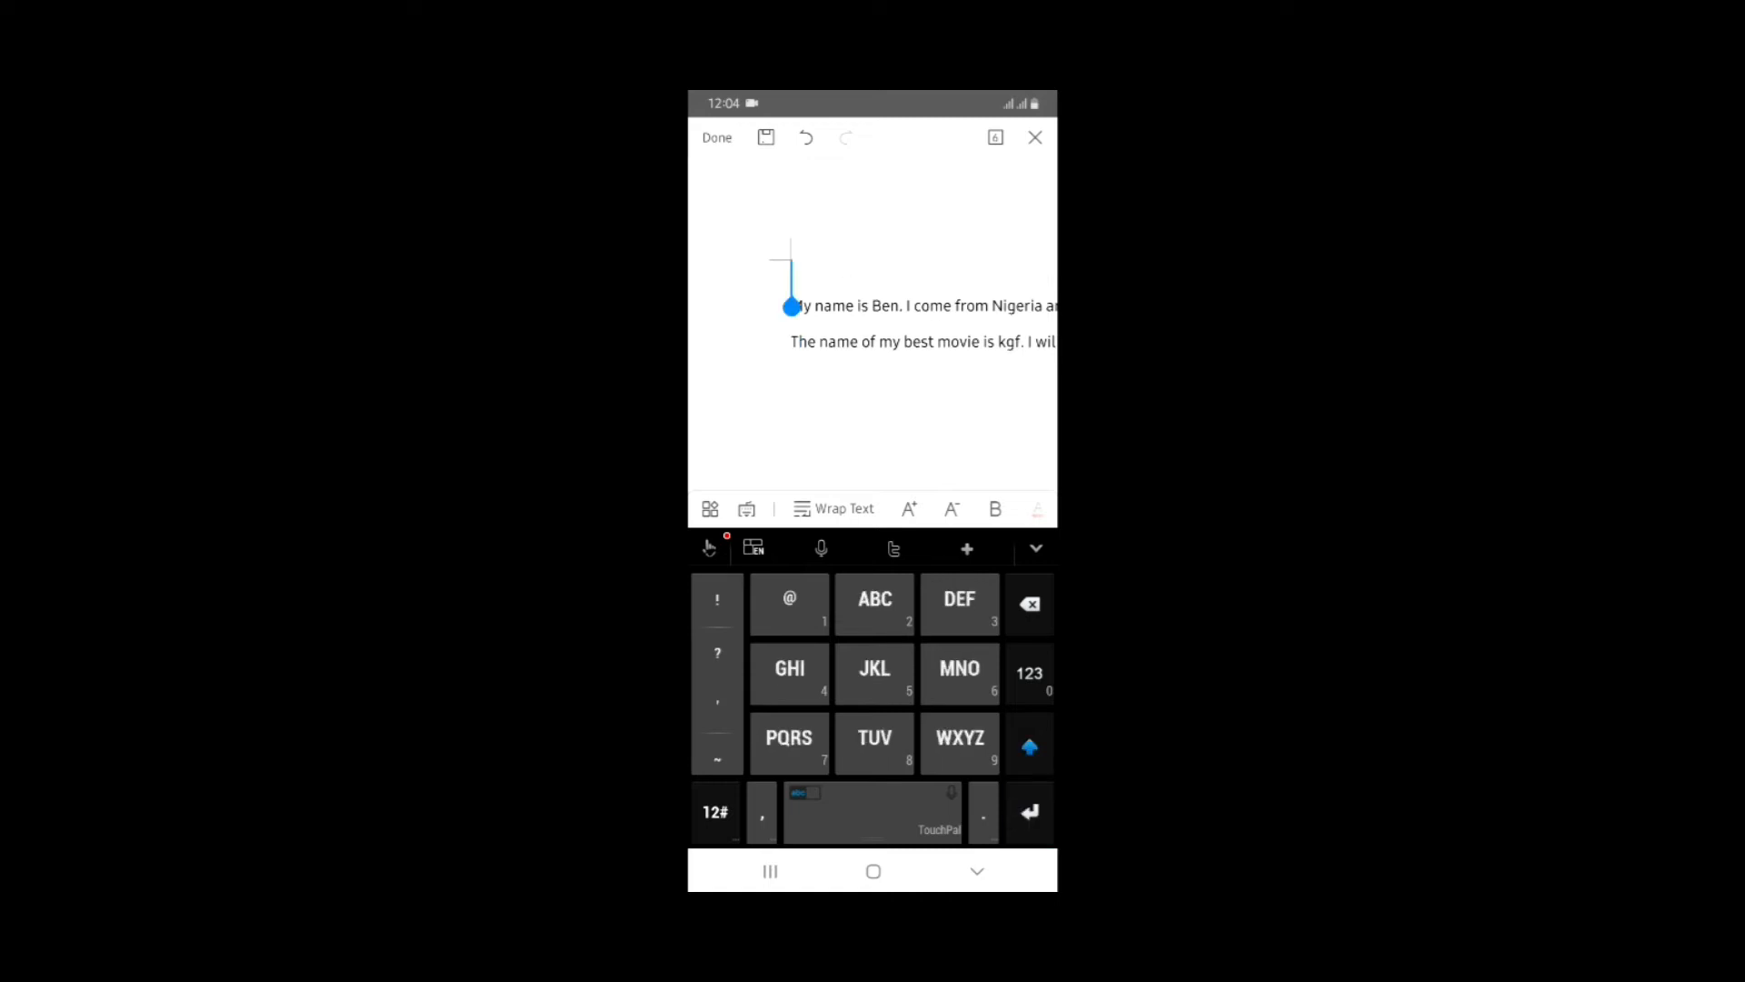
type("Composition")
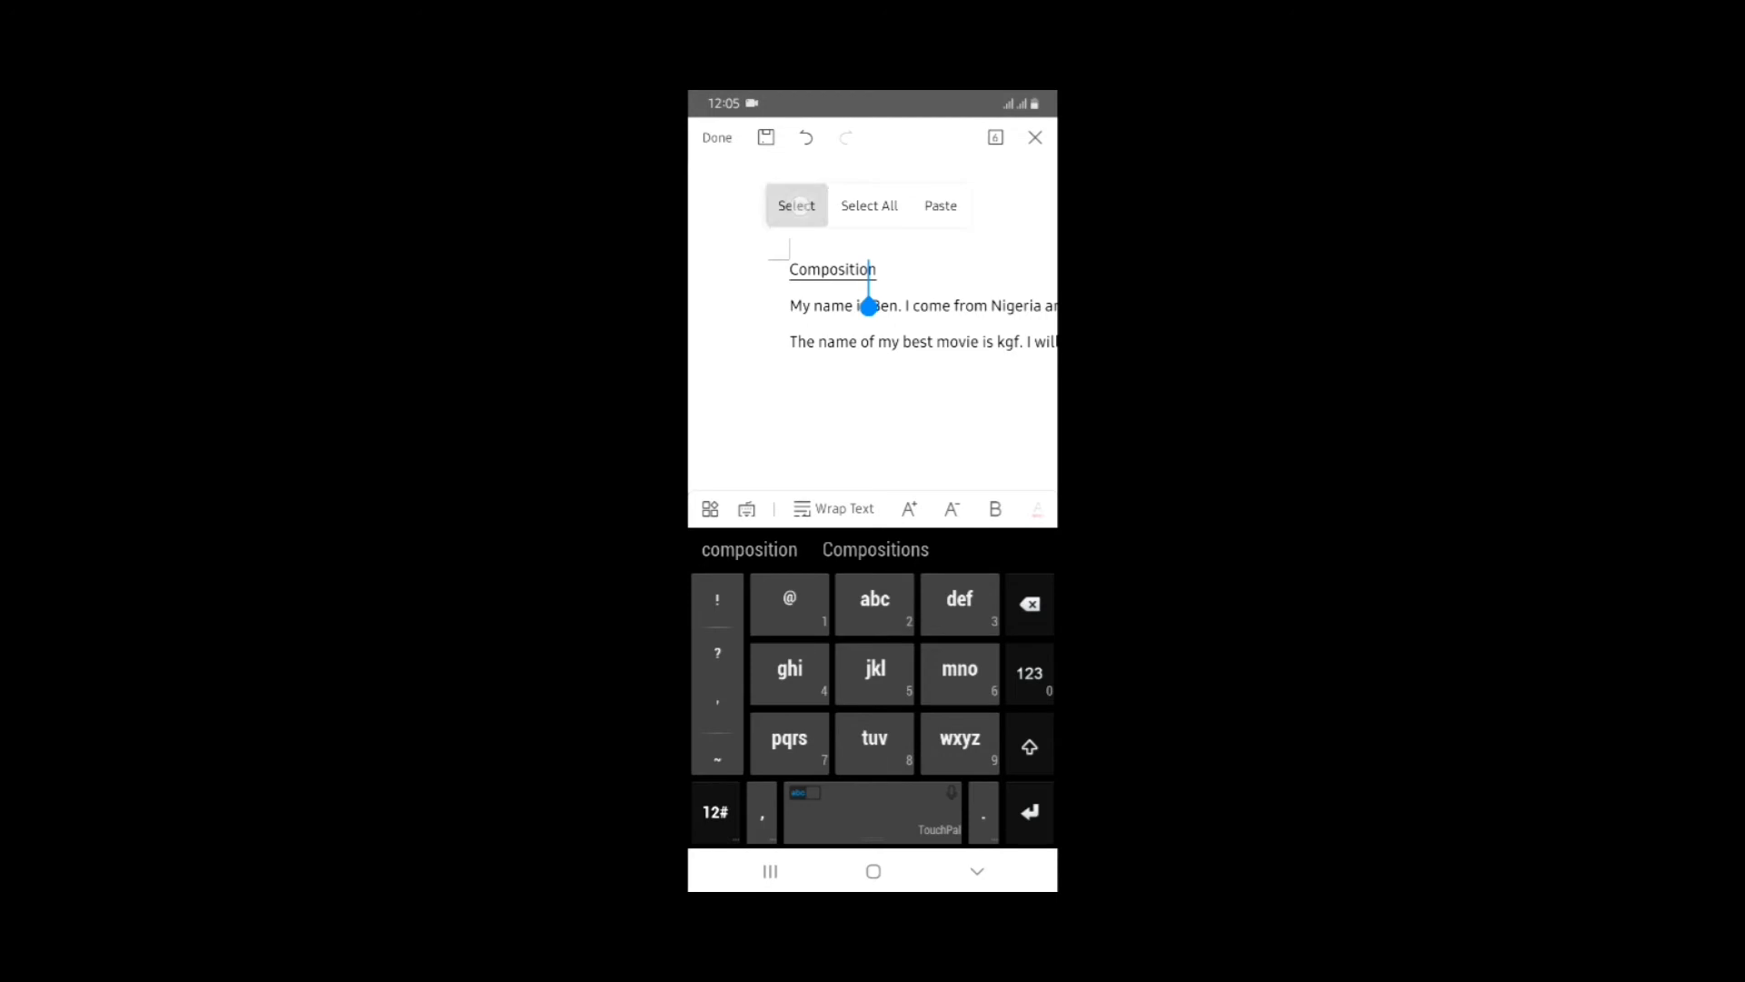
left_click(795, 207)
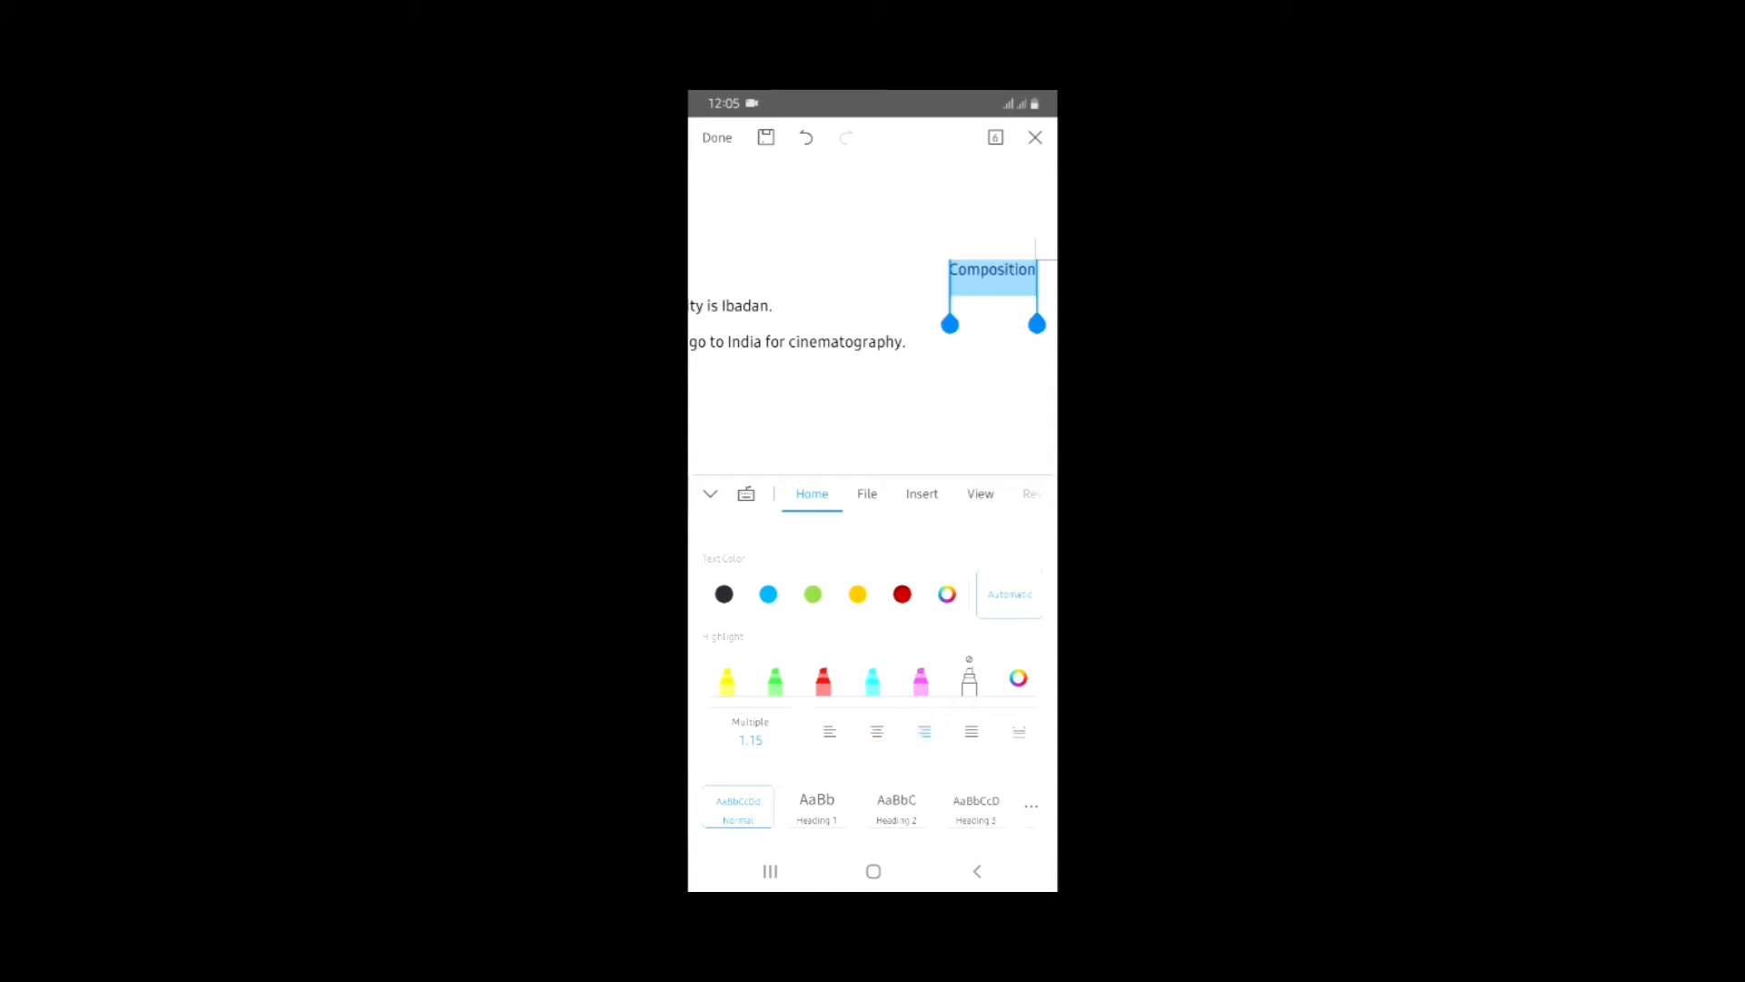
- Make 'Composition' size 20, bold, italic, centred and red, then bring up Save
left_click(876, 731)
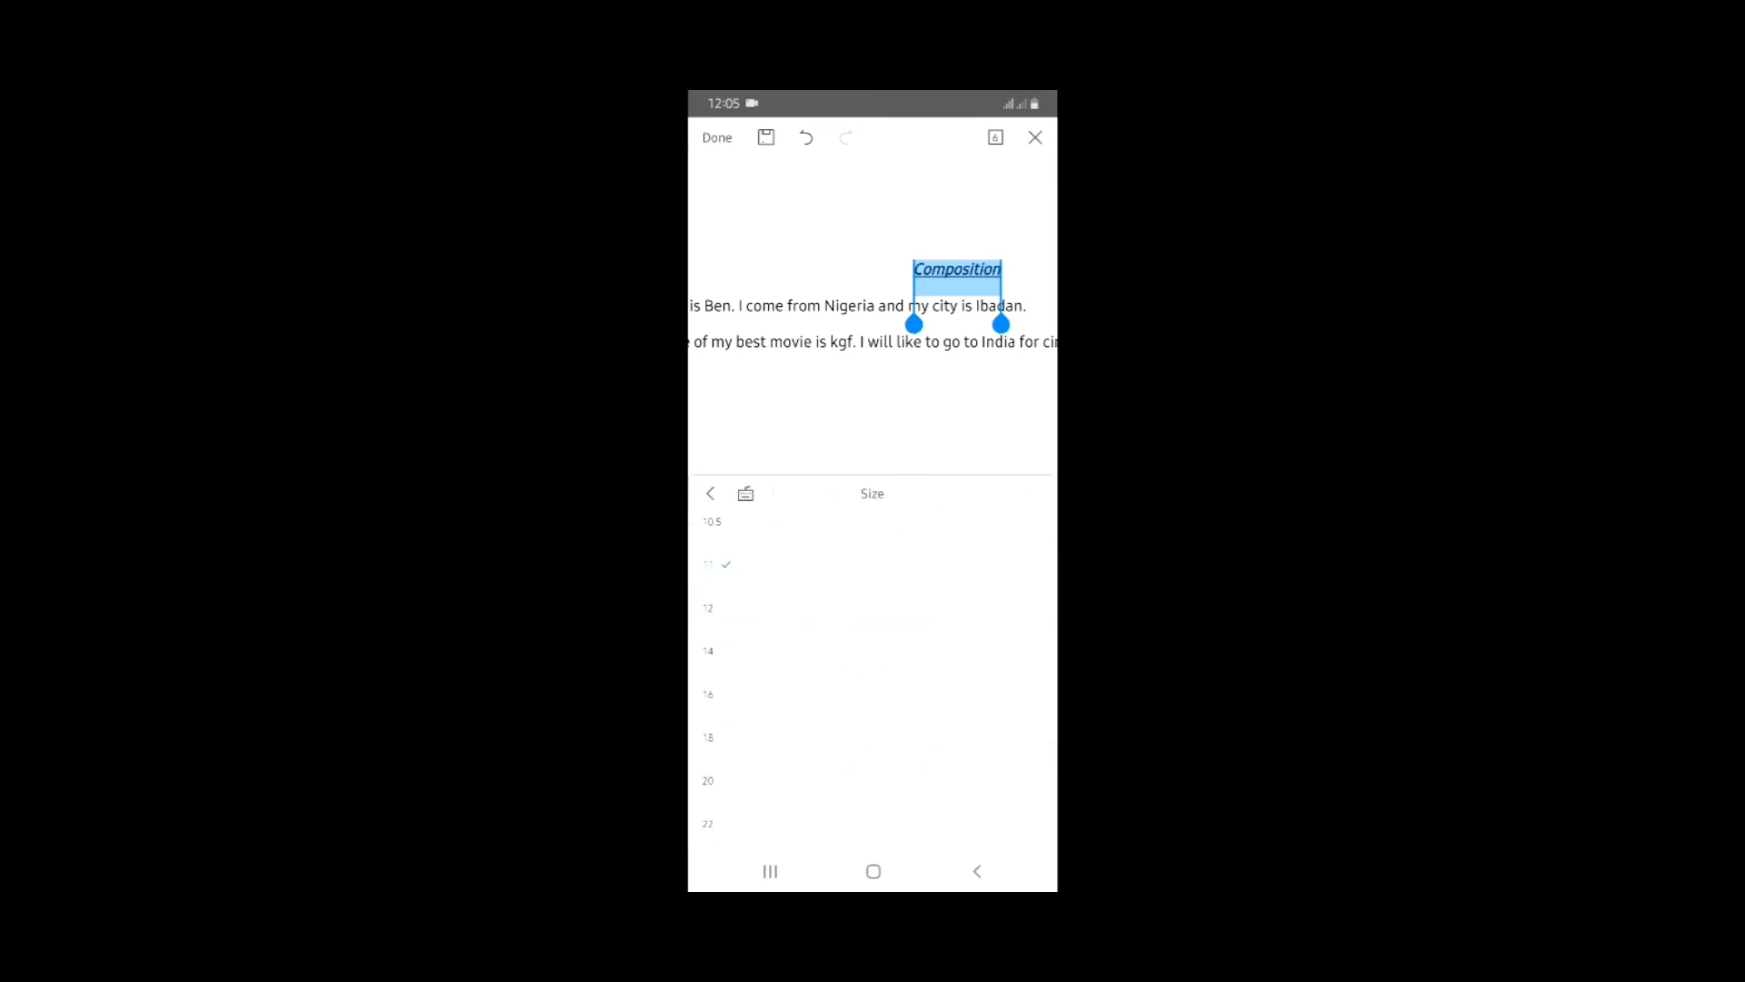
left_click(708, 780)
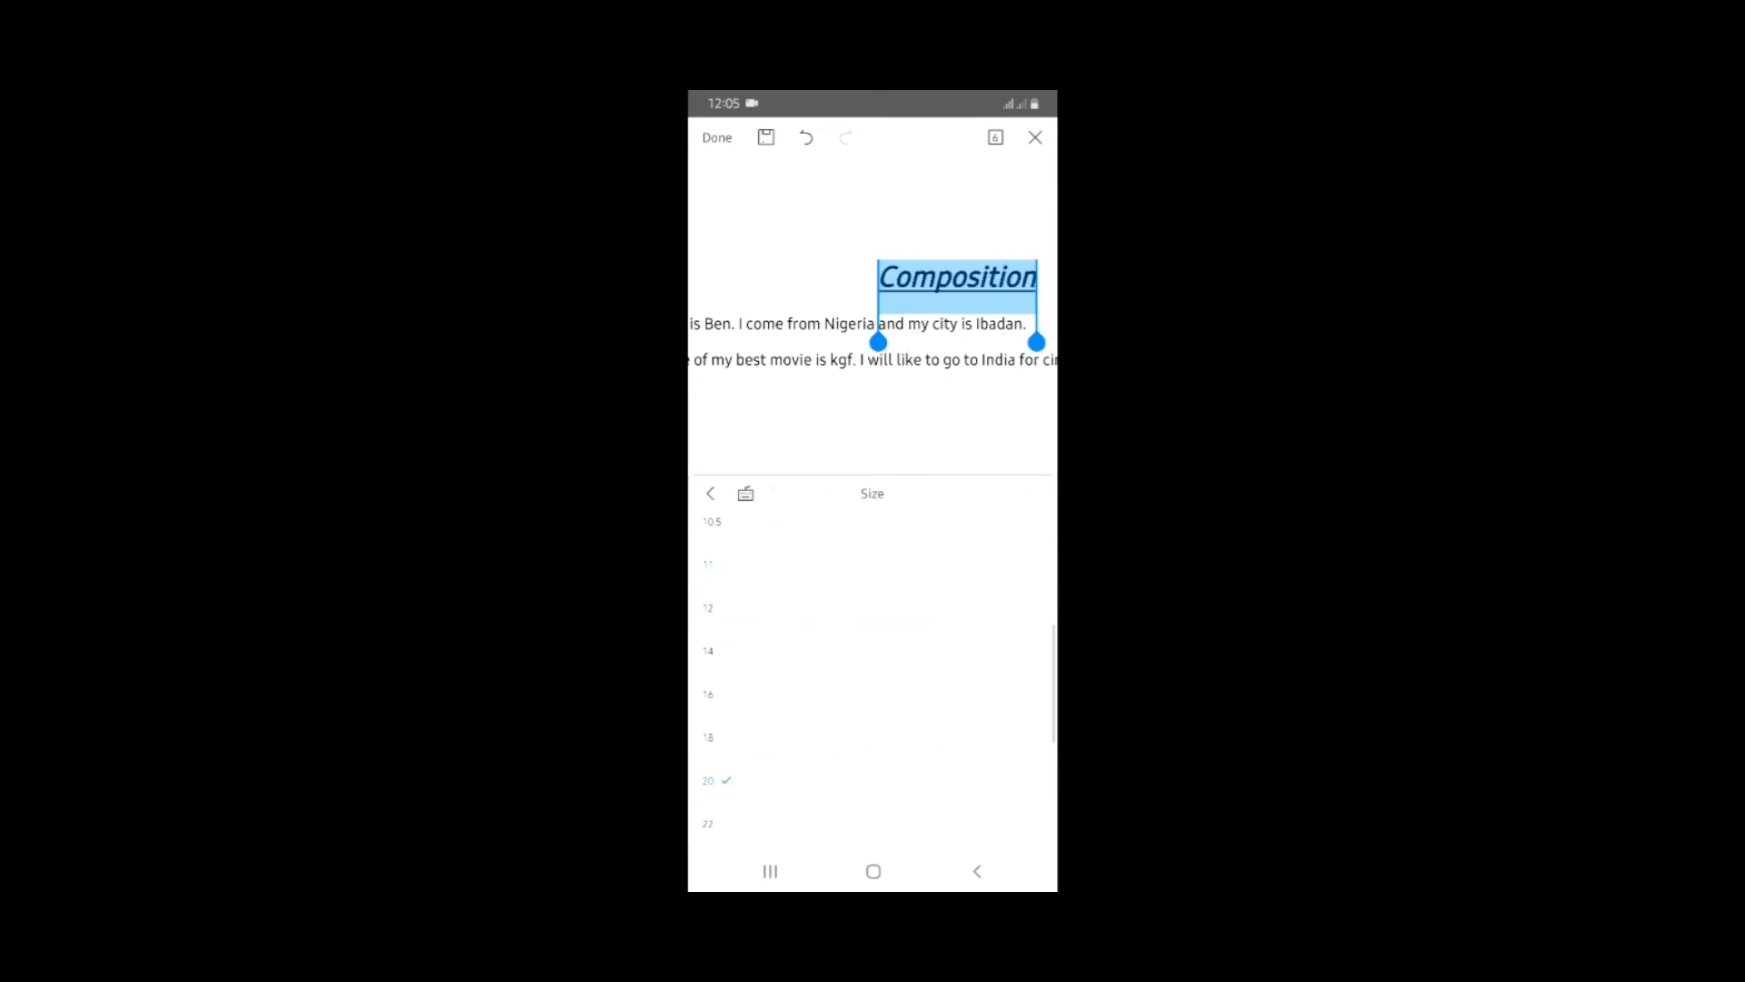
left_click(709, 493)
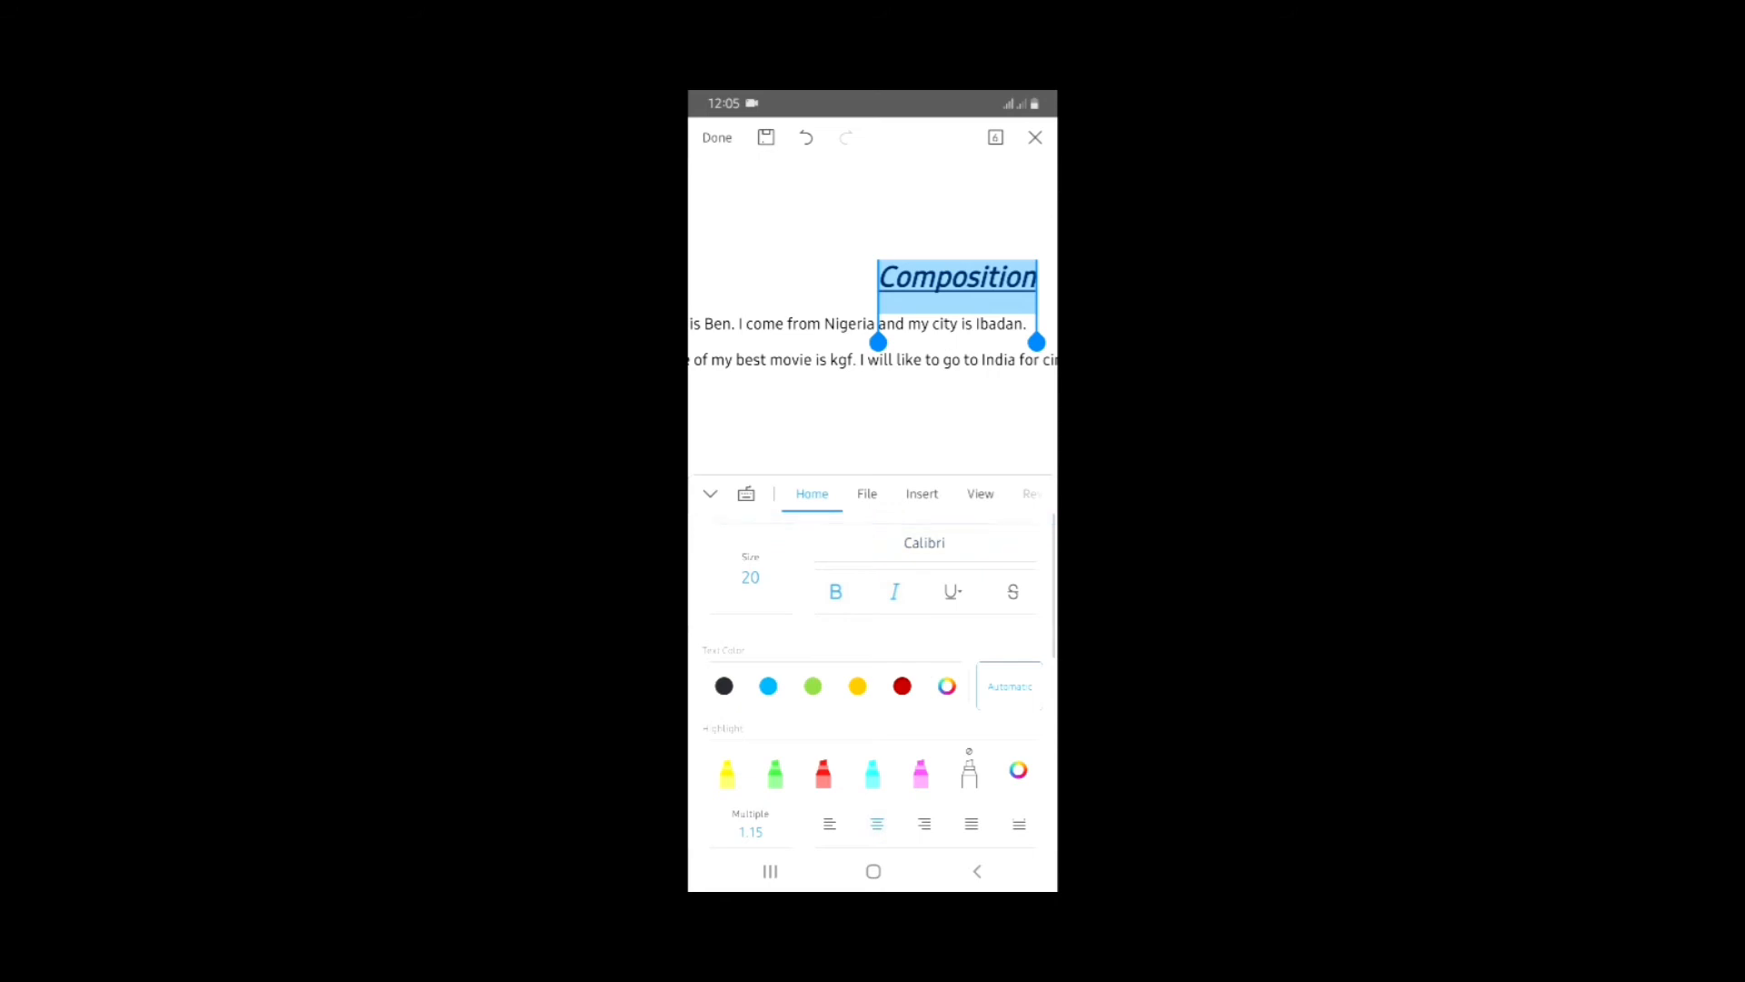
left_click(923, 544)
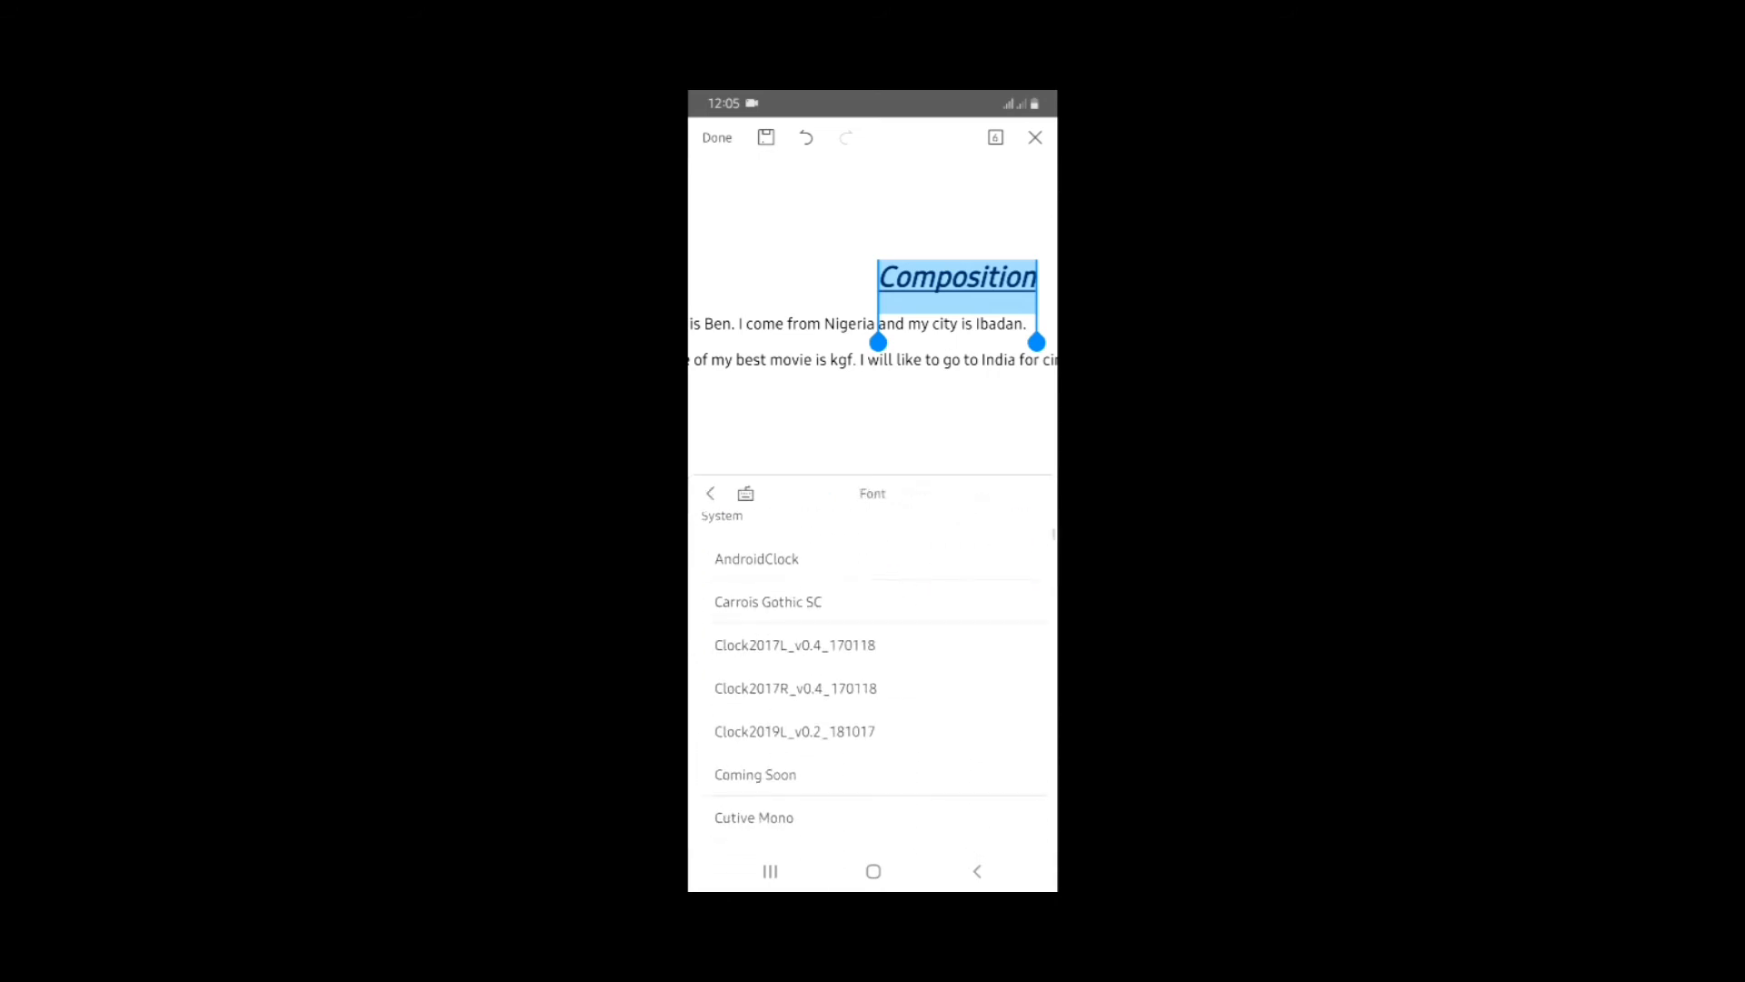
left_click(819, 731)
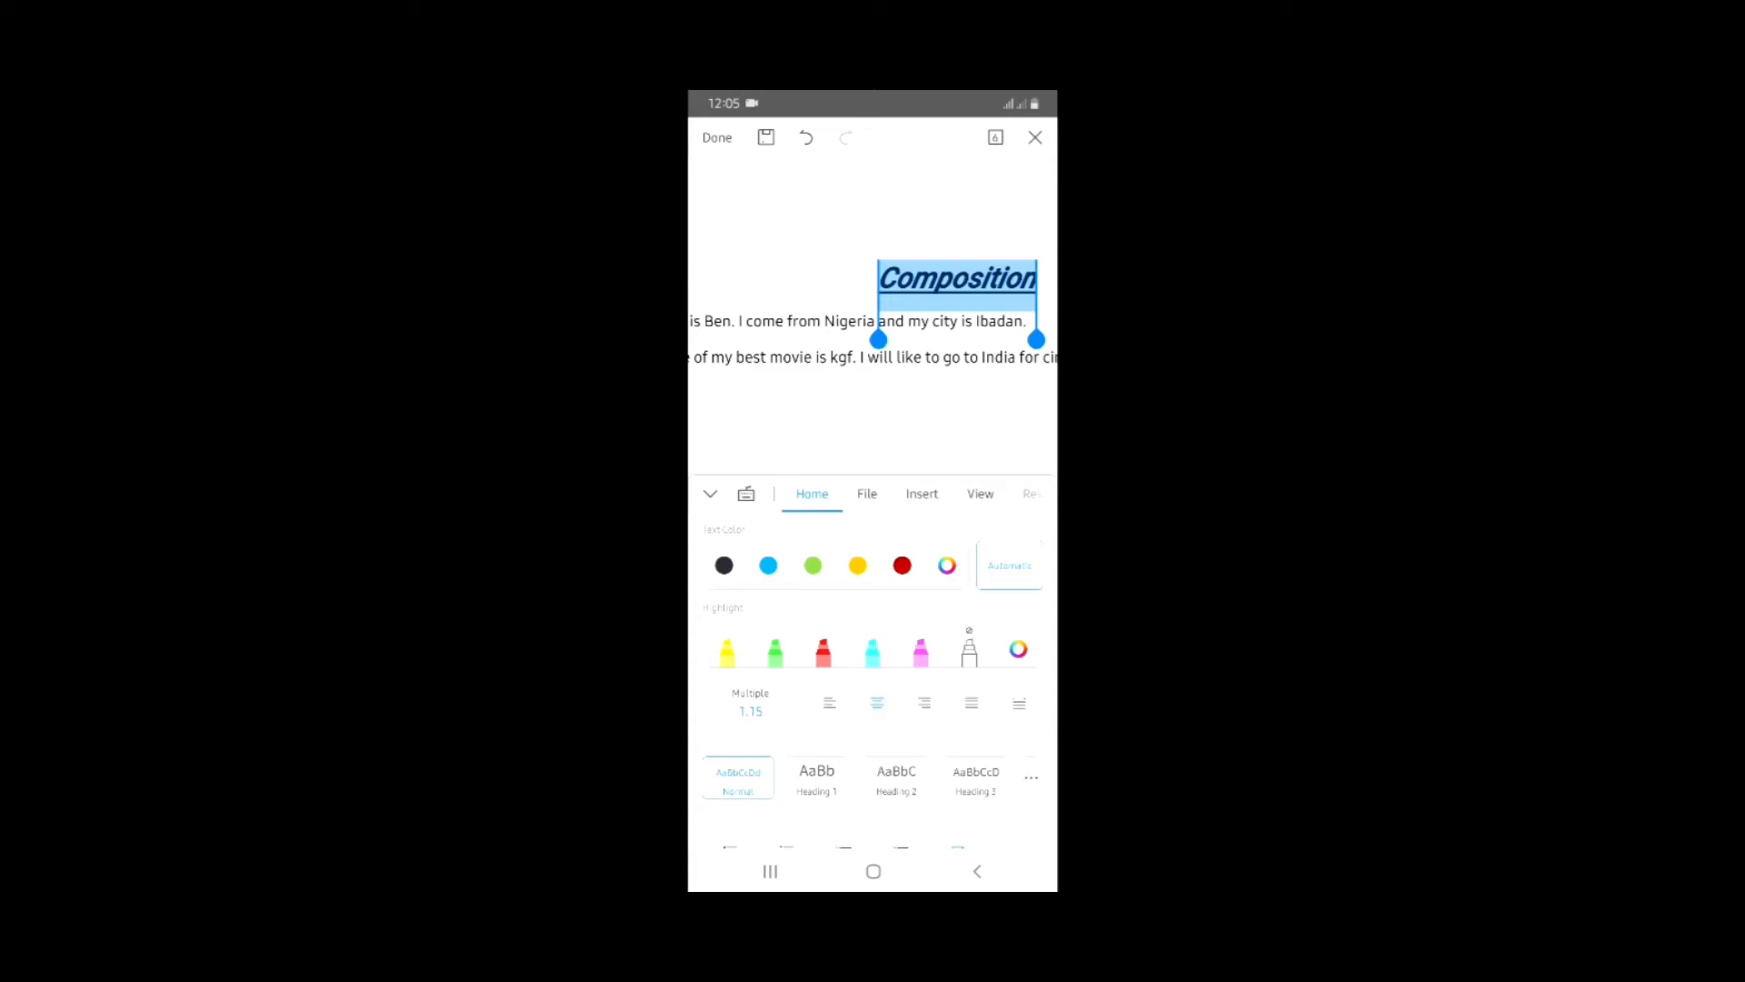
left_click(902, 566)
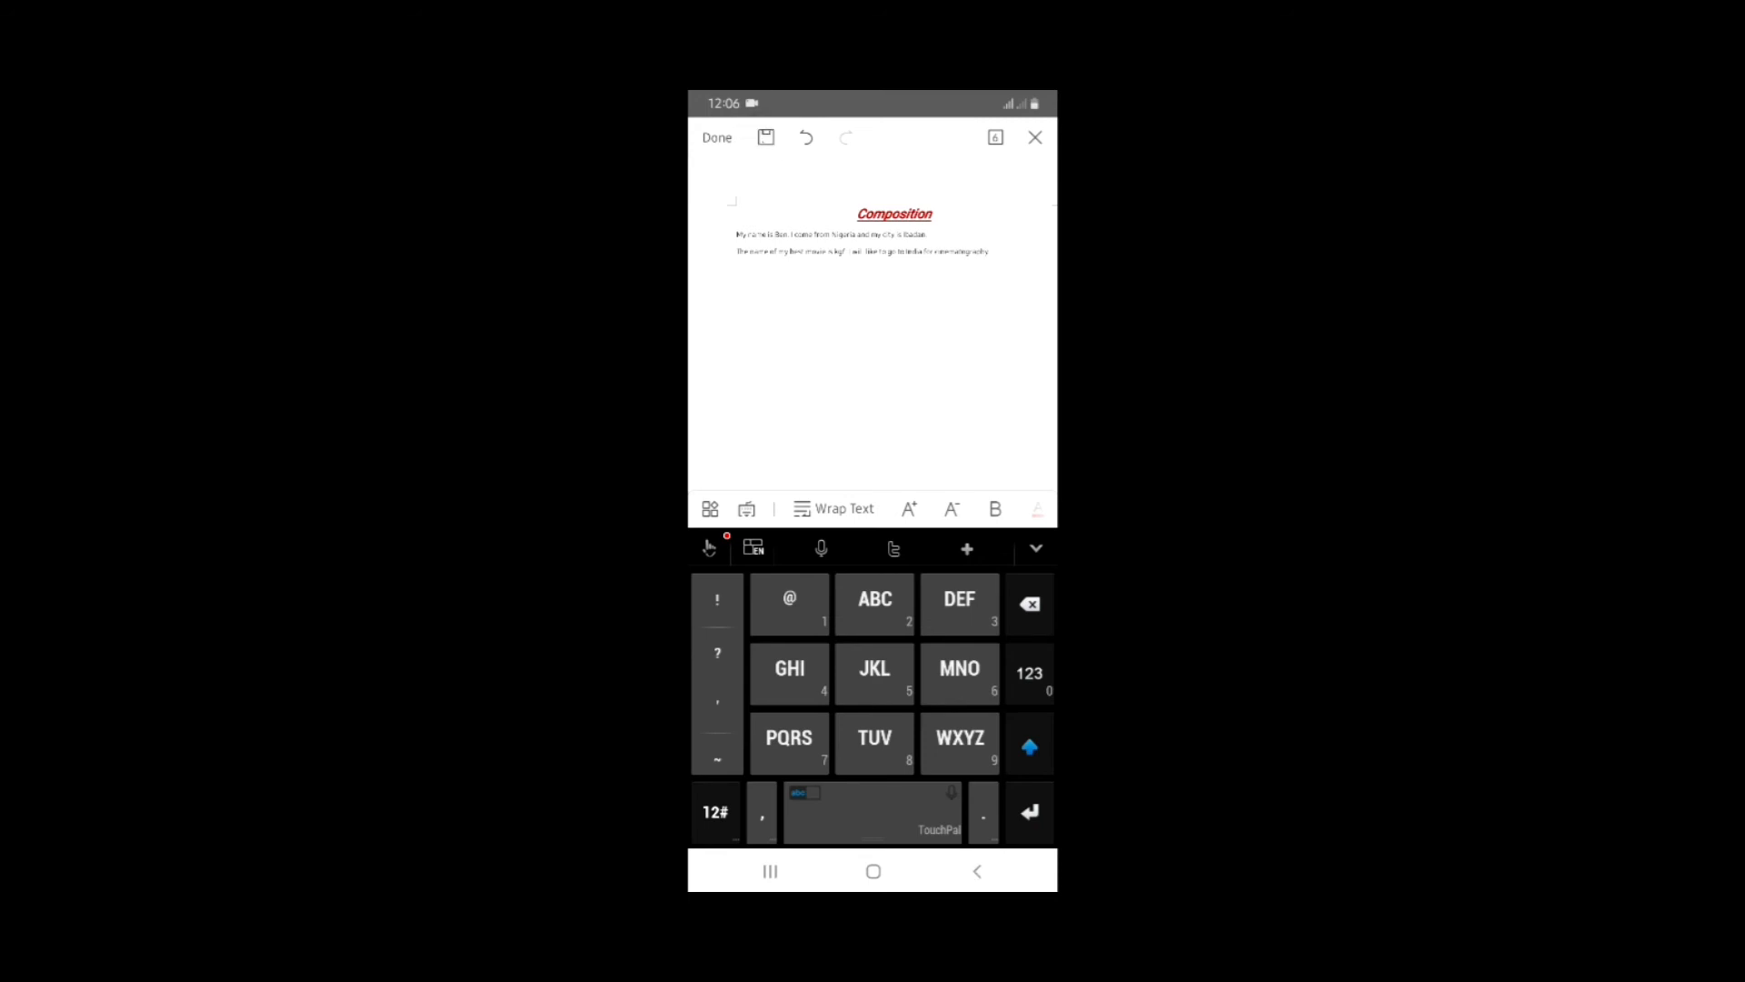
left_click(766, 137)
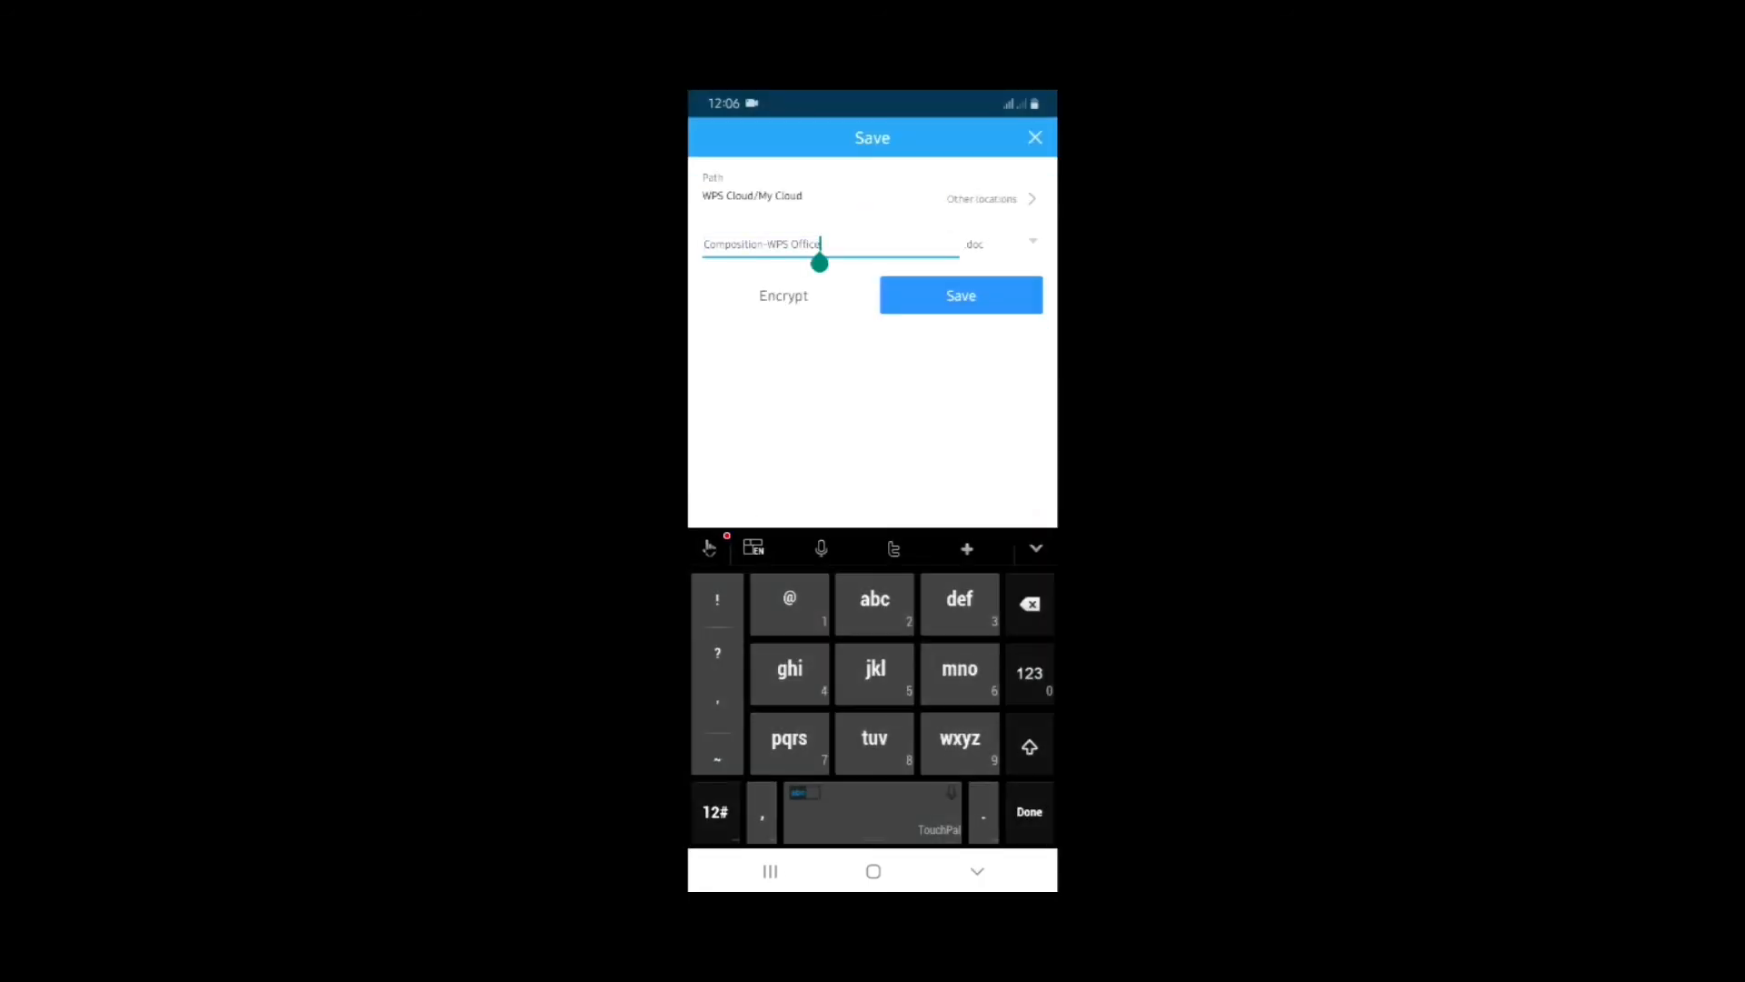
- Save the file as 'Composition' in the phone's Documents folder
left_click(1025, 604)
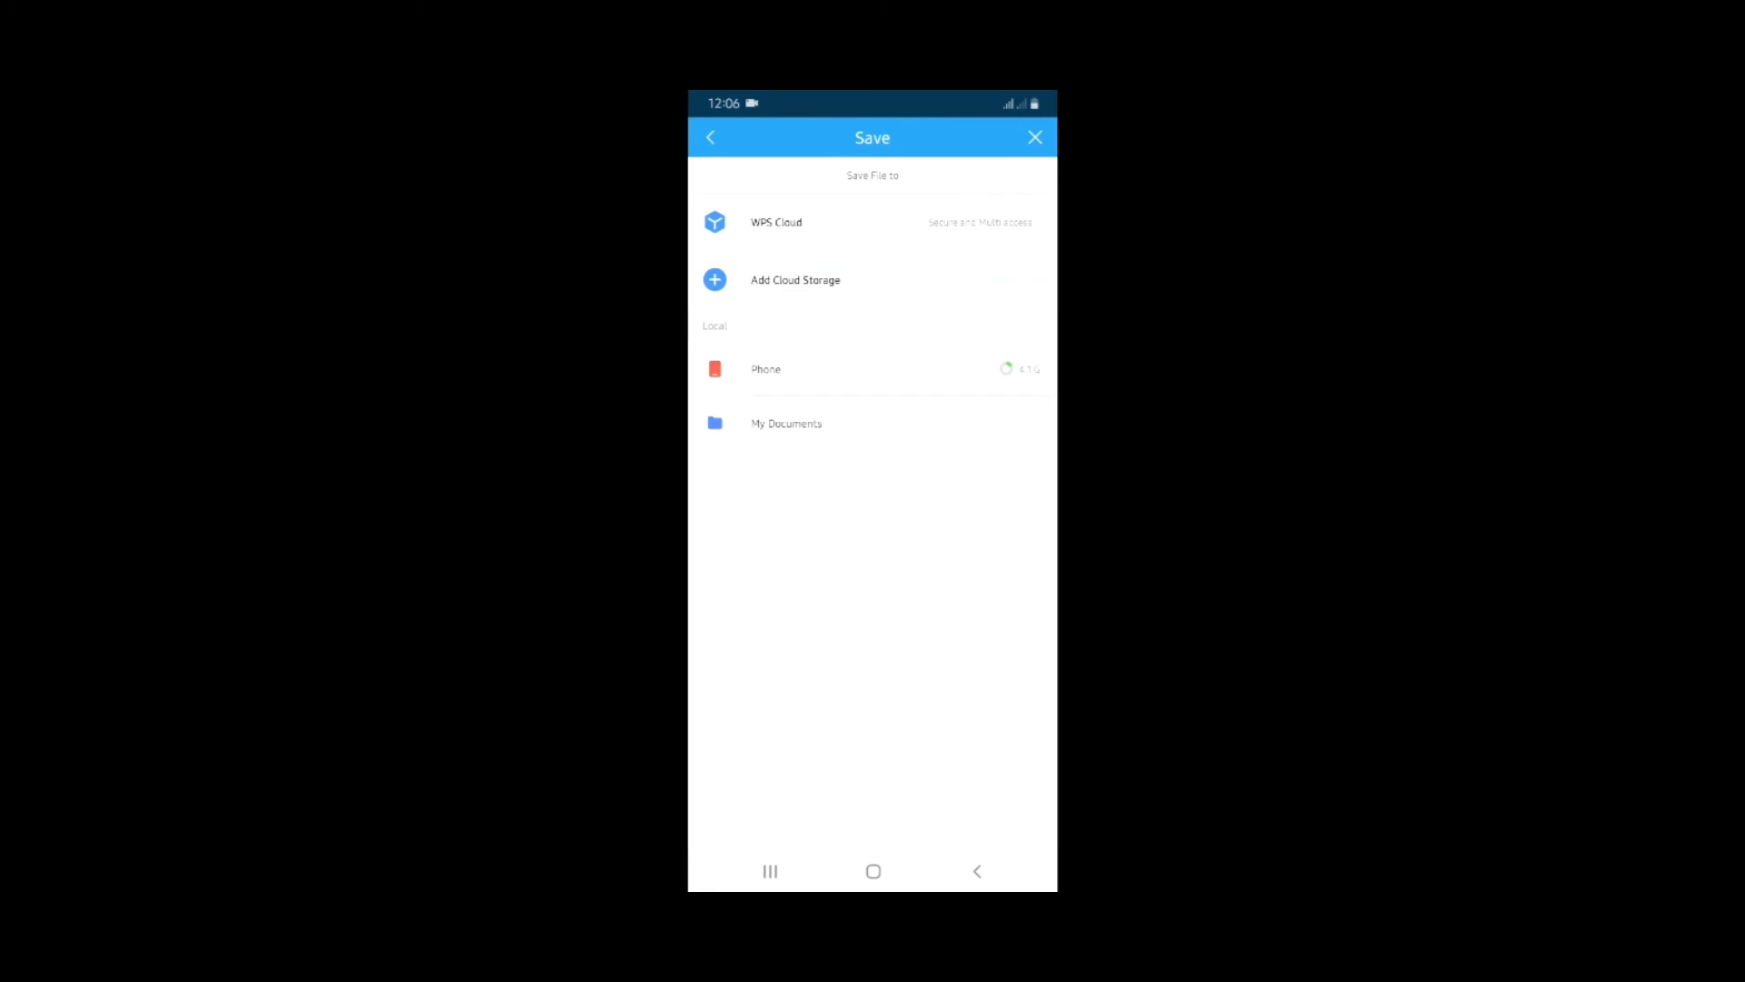
left_click(765, 368)
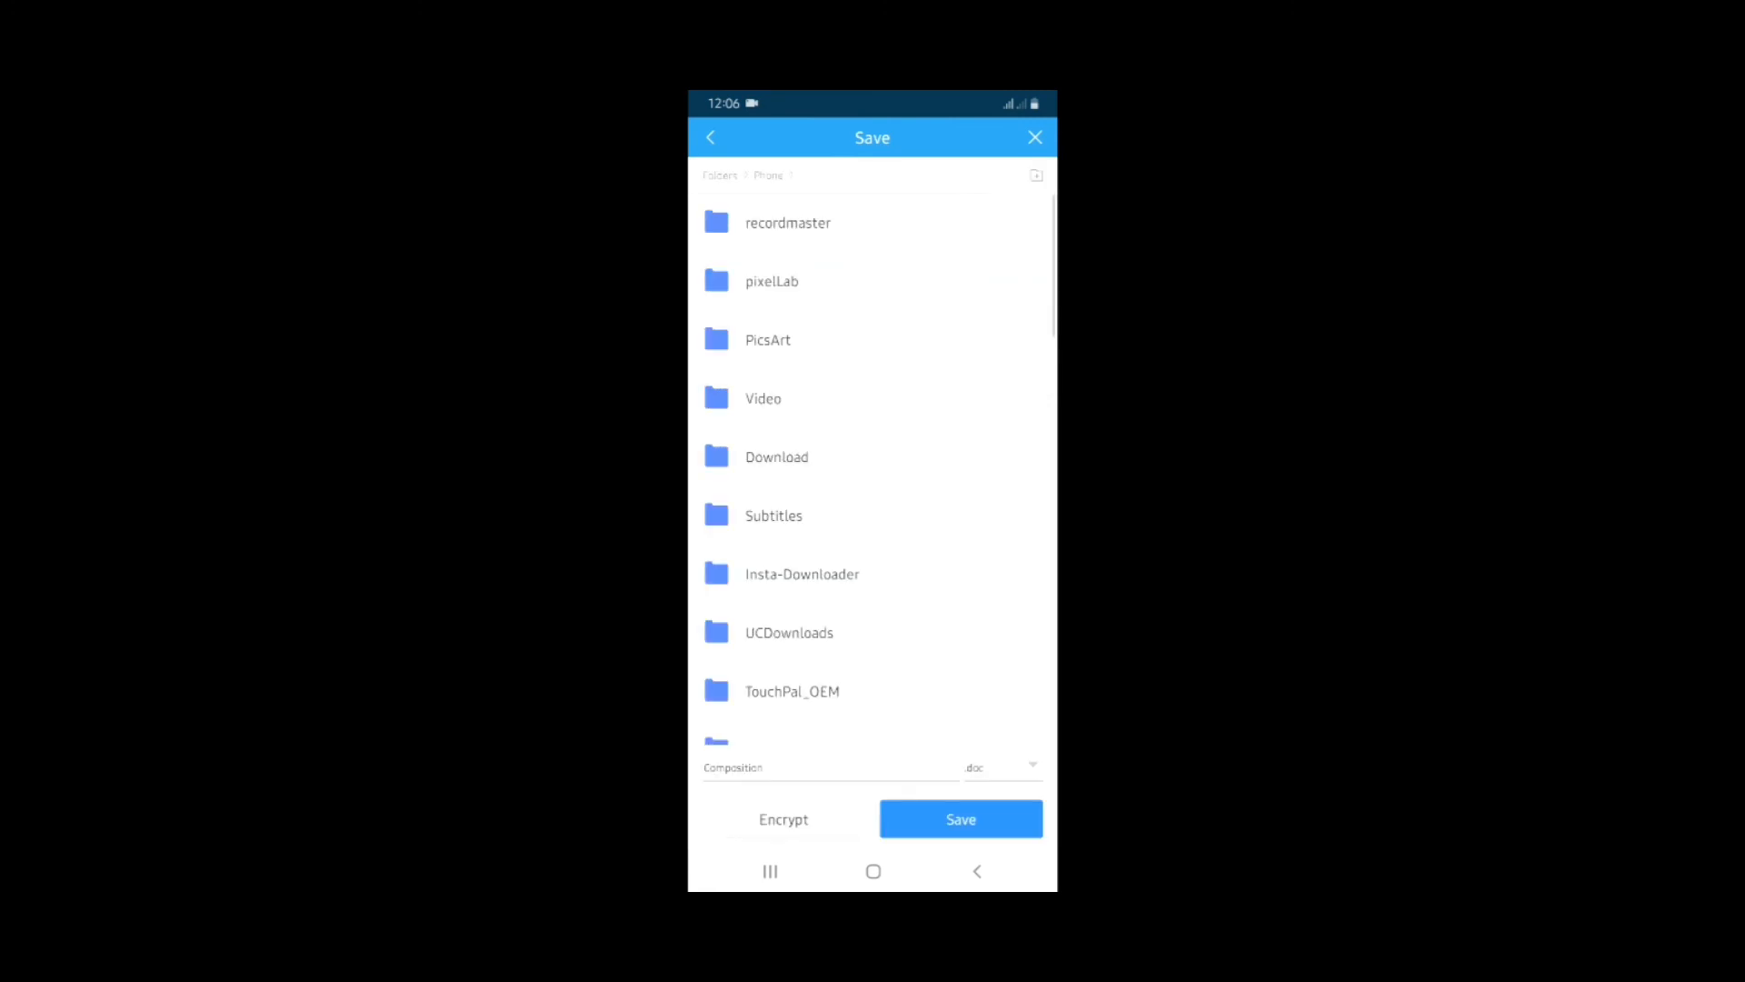
scroll("down", 3)
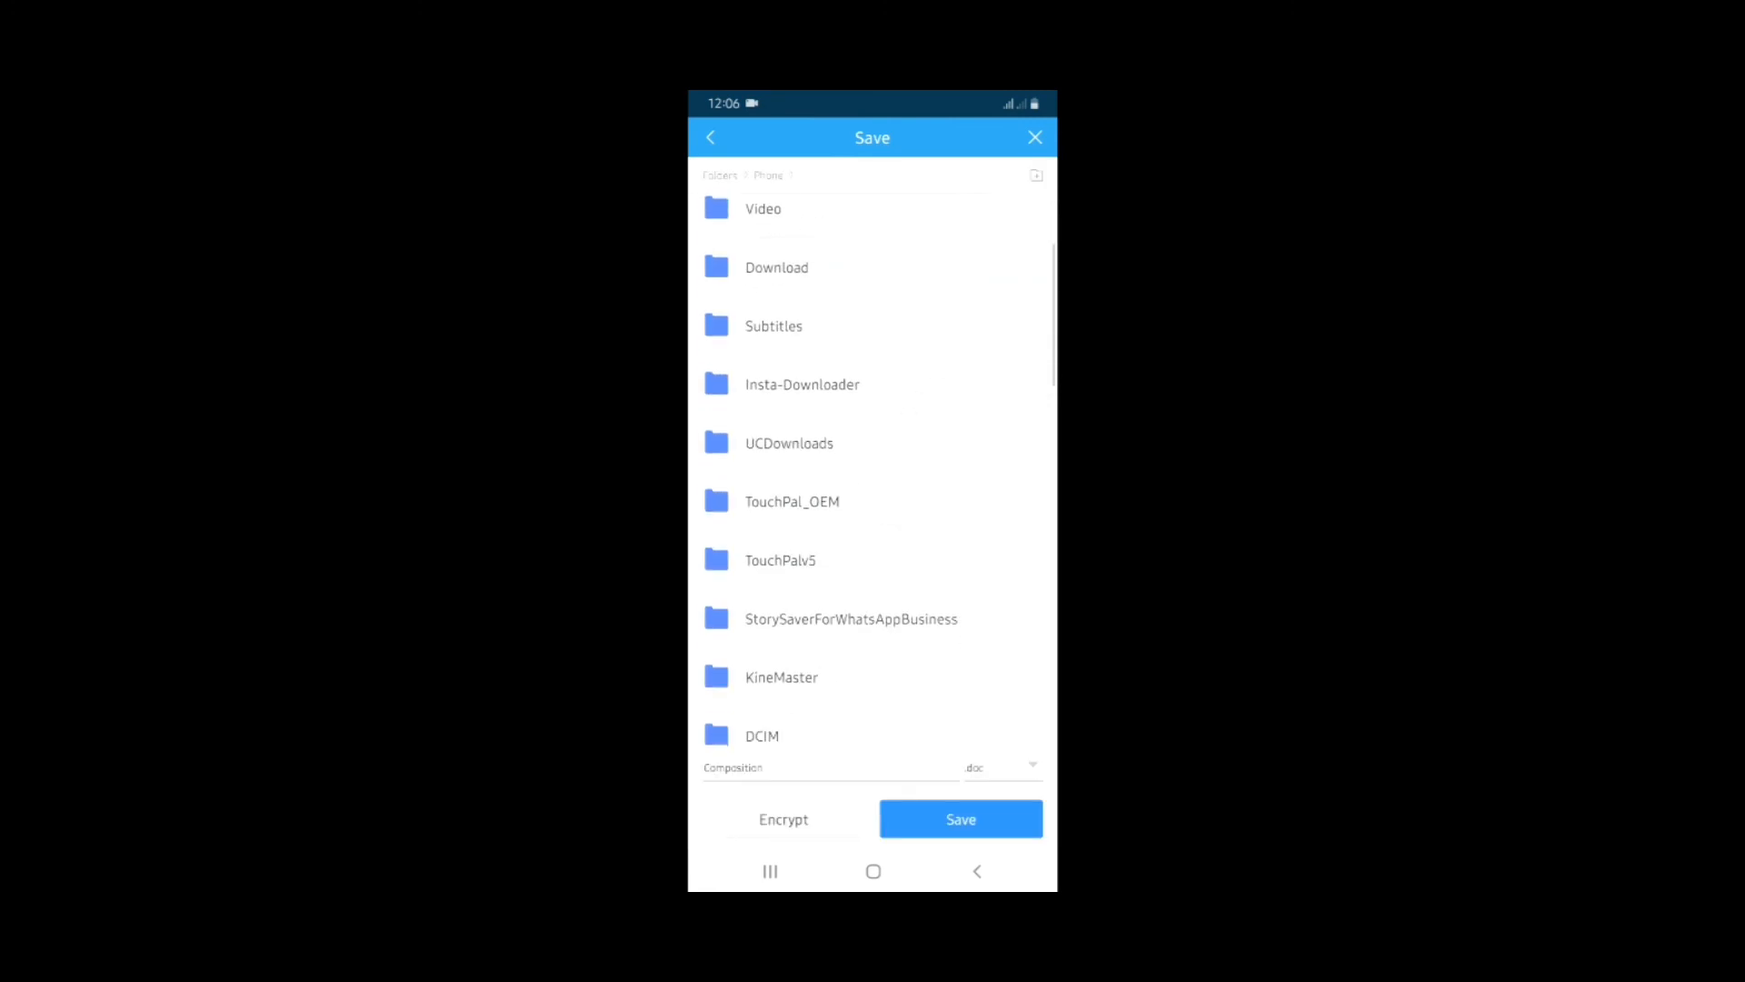
scroll("down", 3)
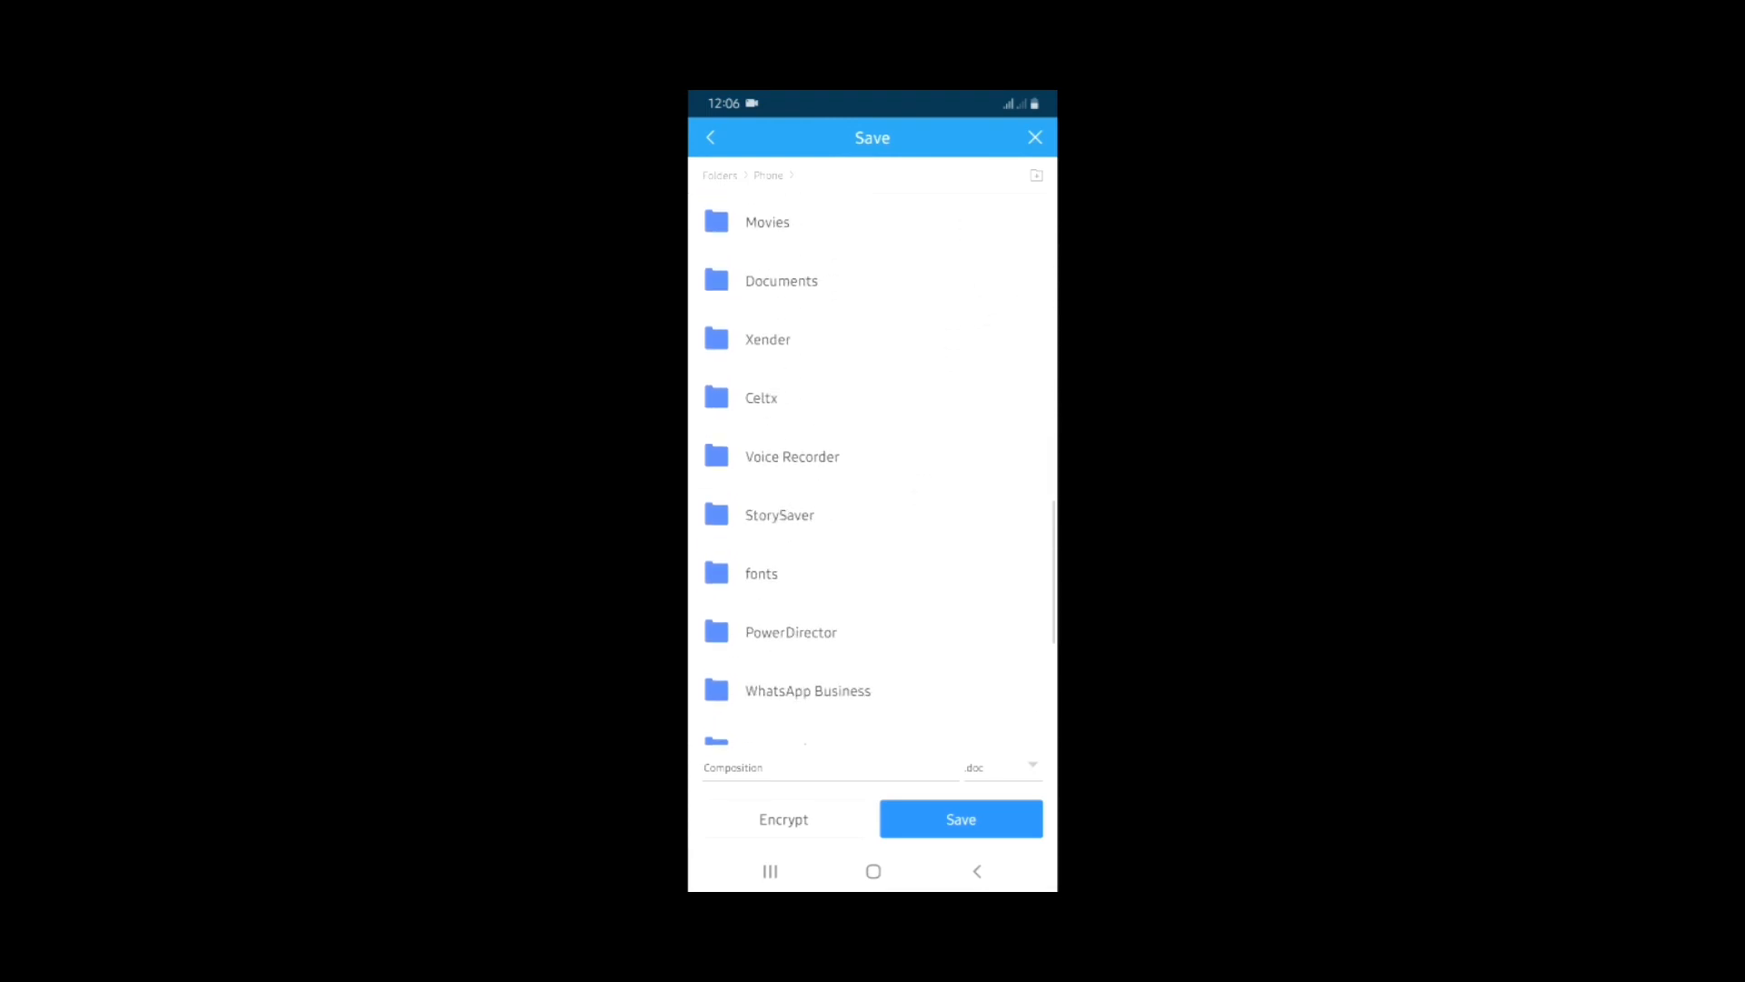
left_click(782, 279)
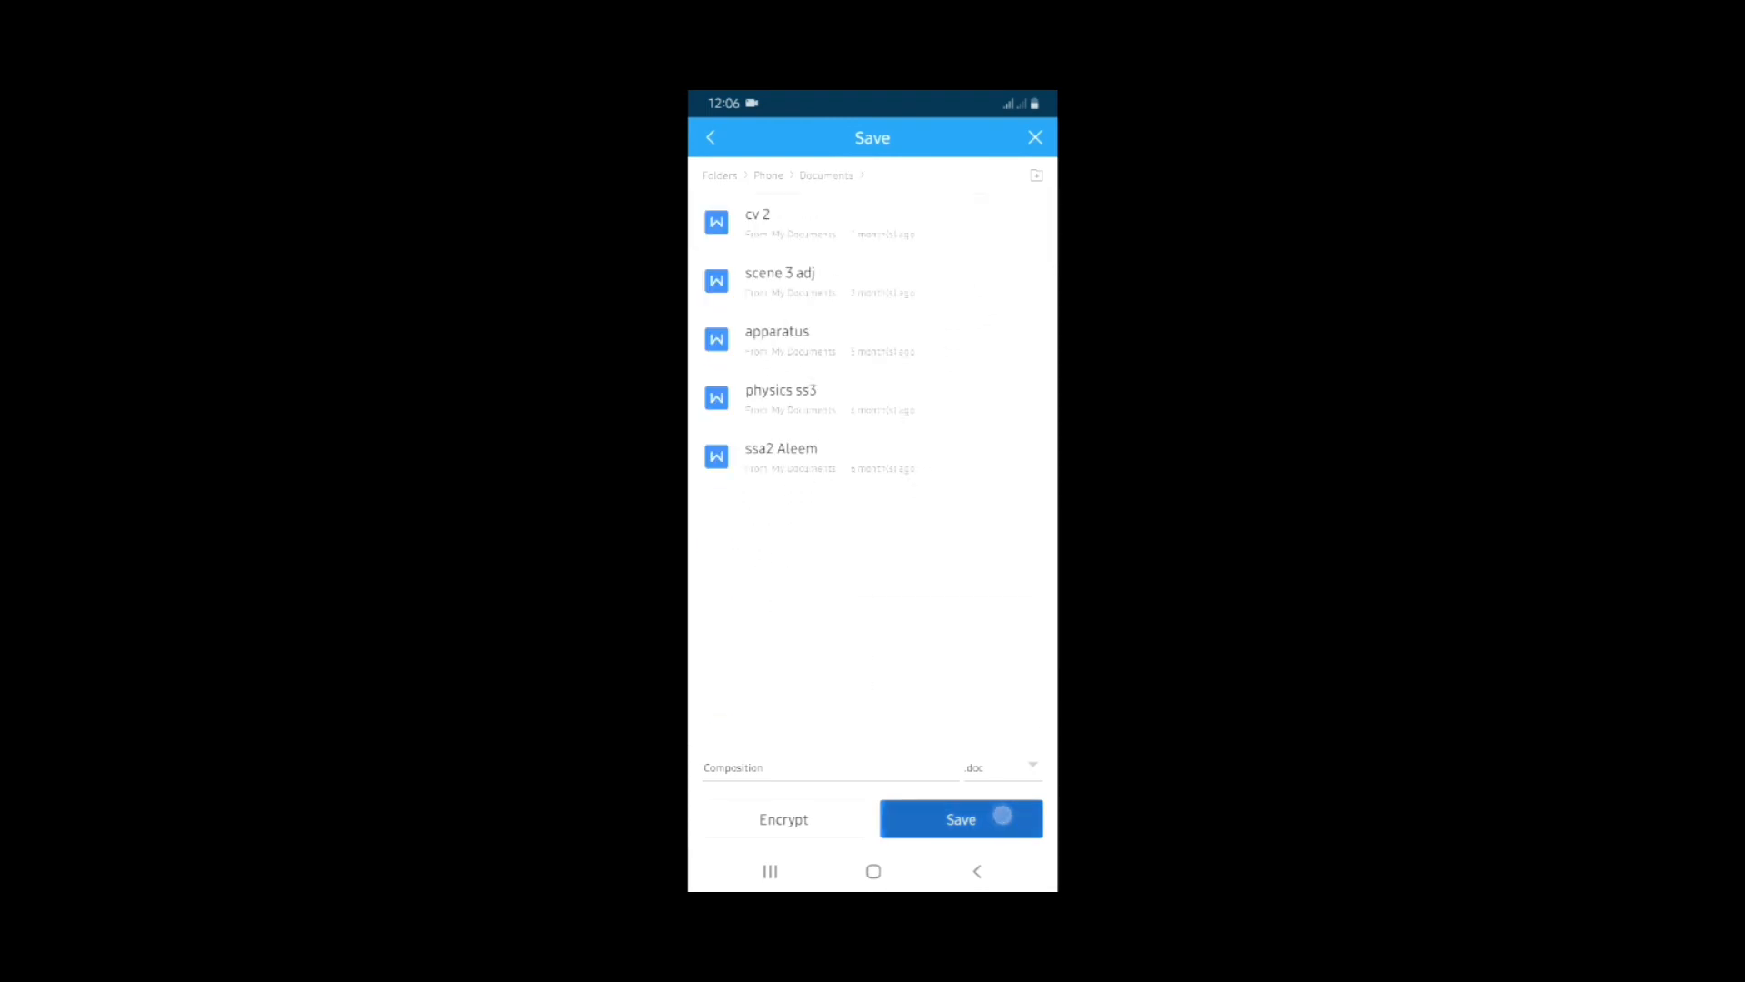
left_click(961, 818)
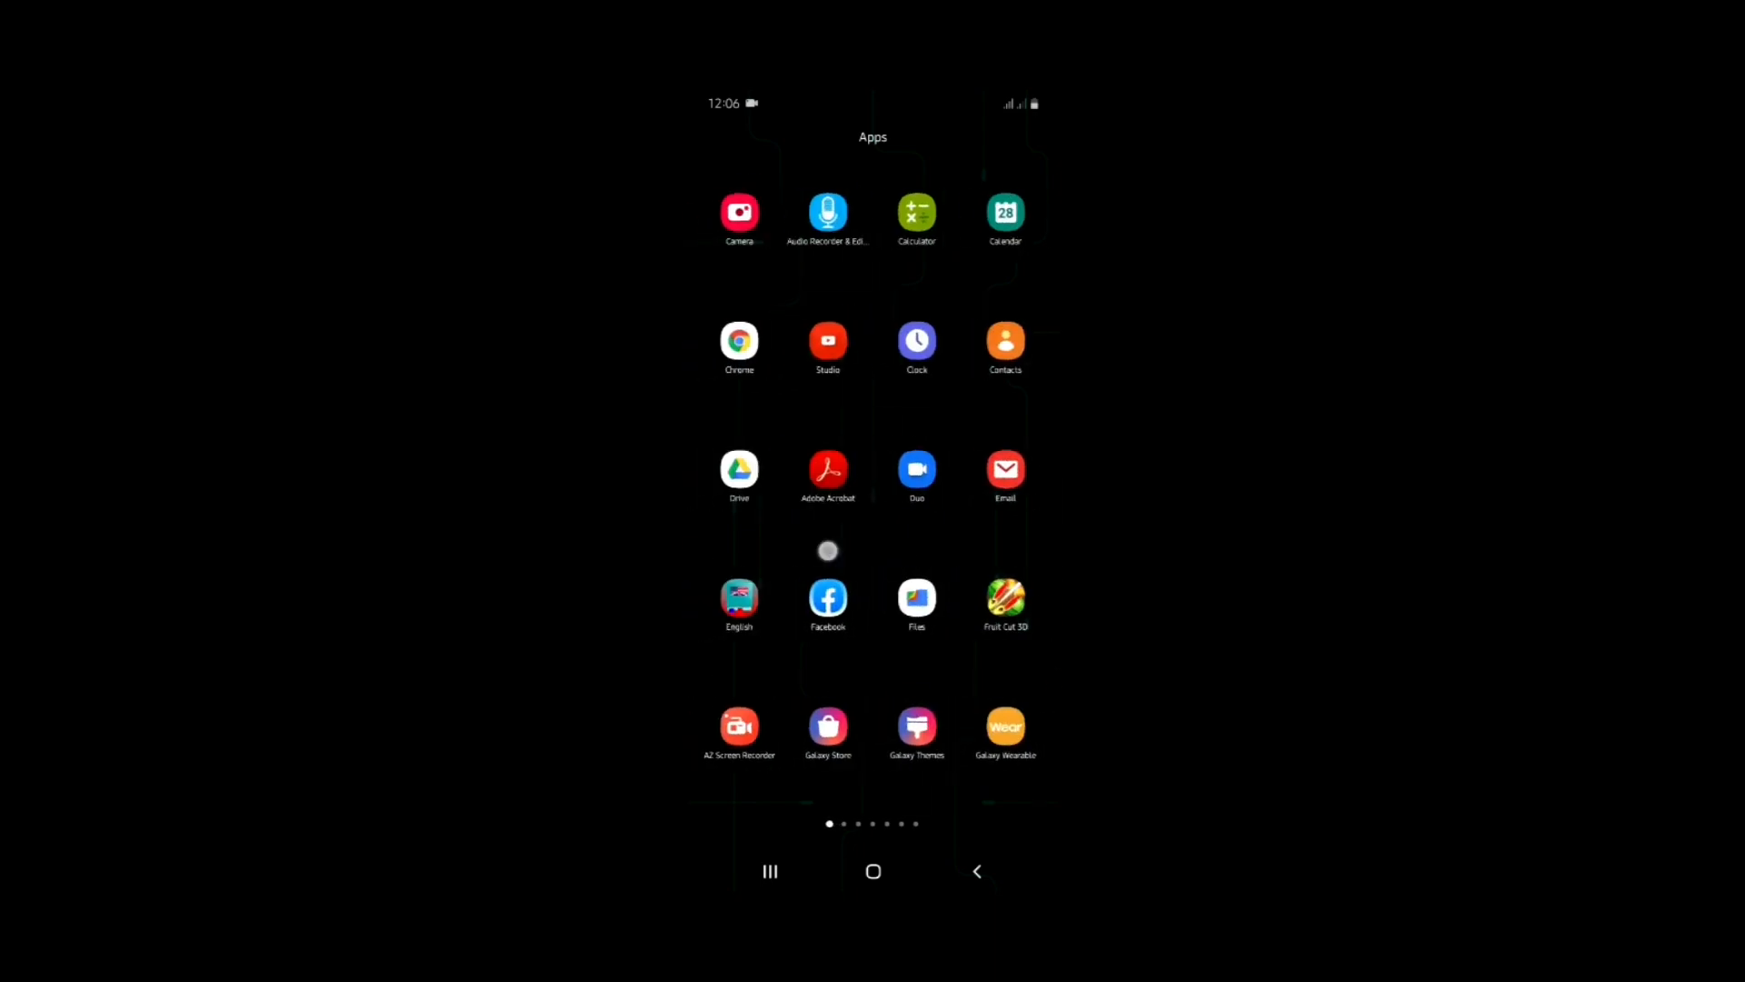
- Swipe through the pages of the Android app drawer
scroll("left", 3)
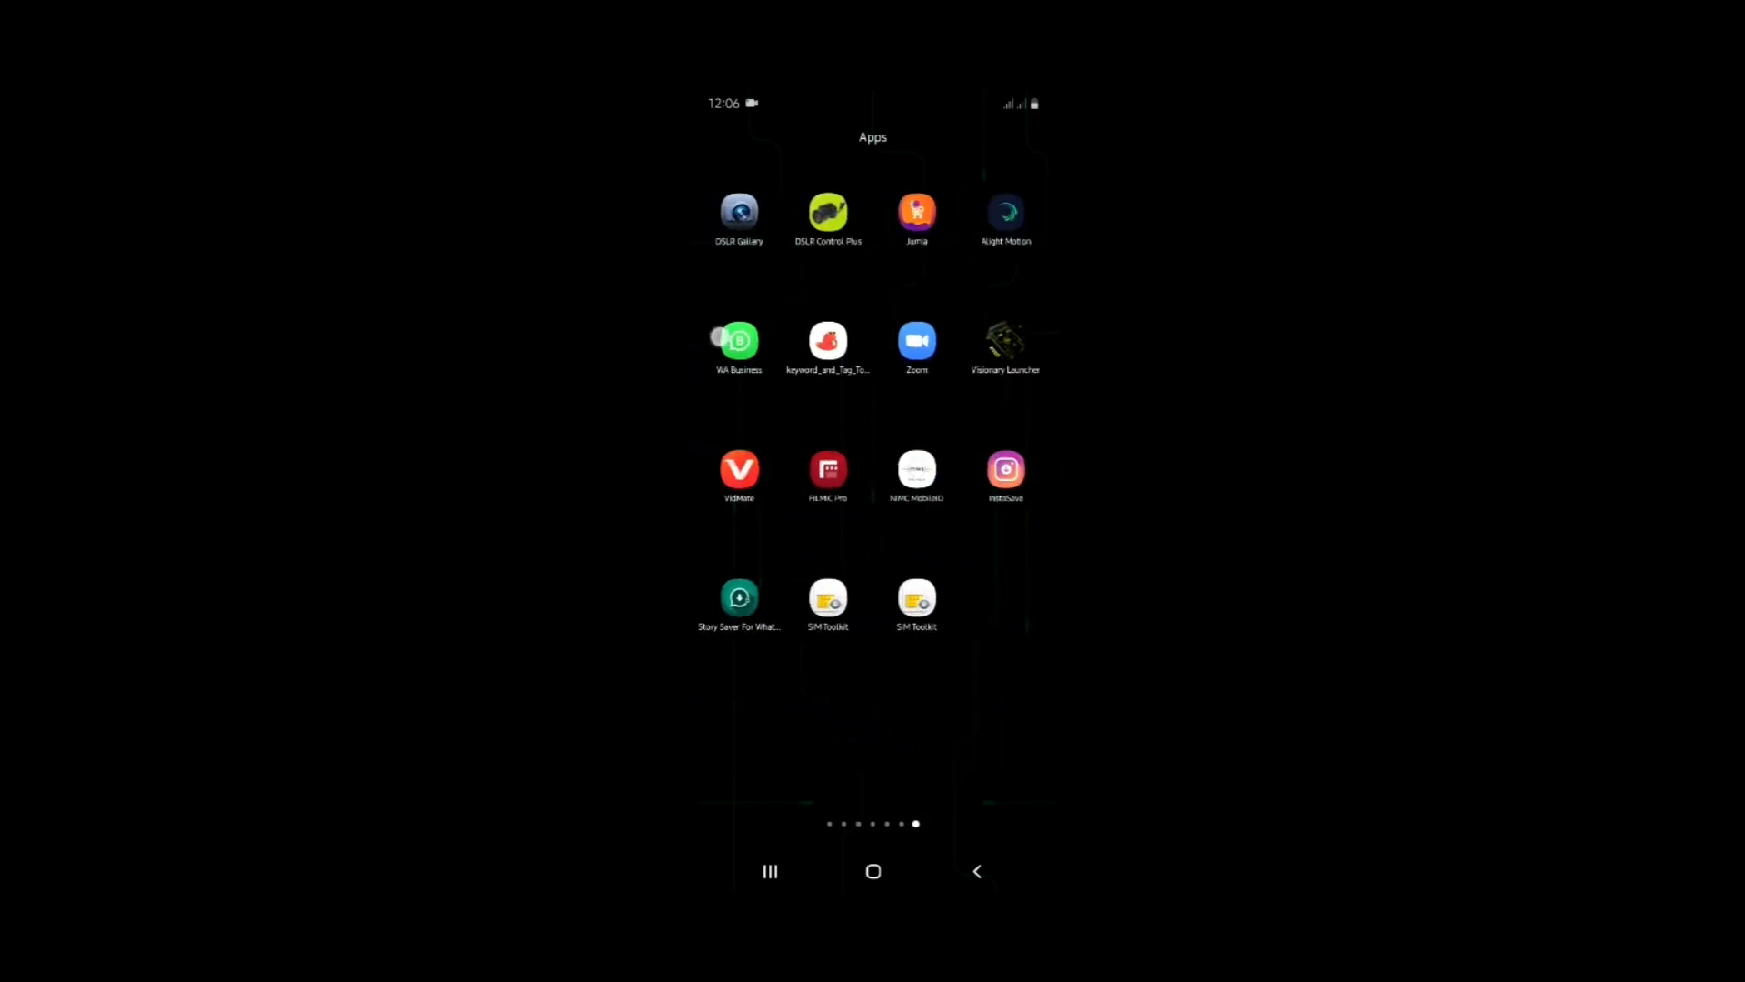